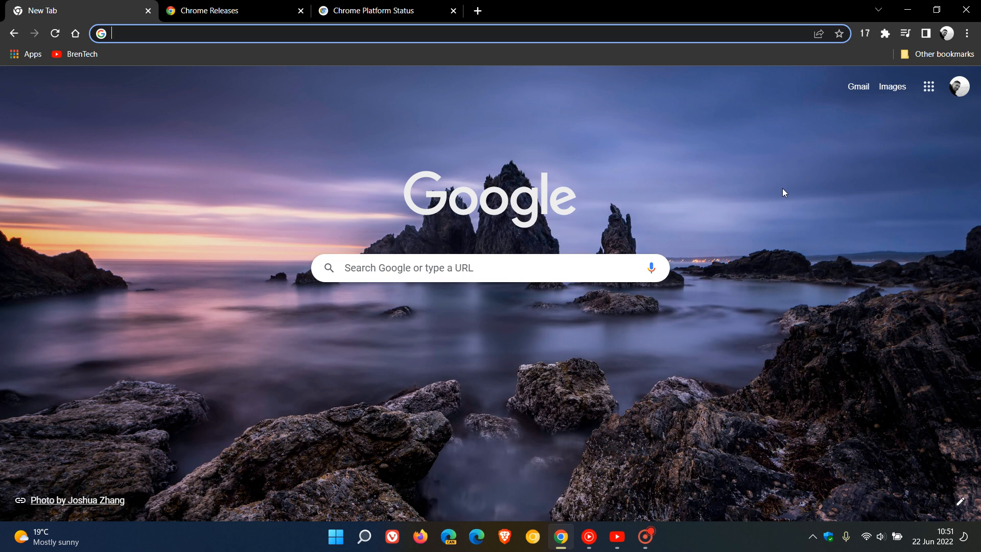
{"action": "mouse_move", "coordinate": [744, 153]}
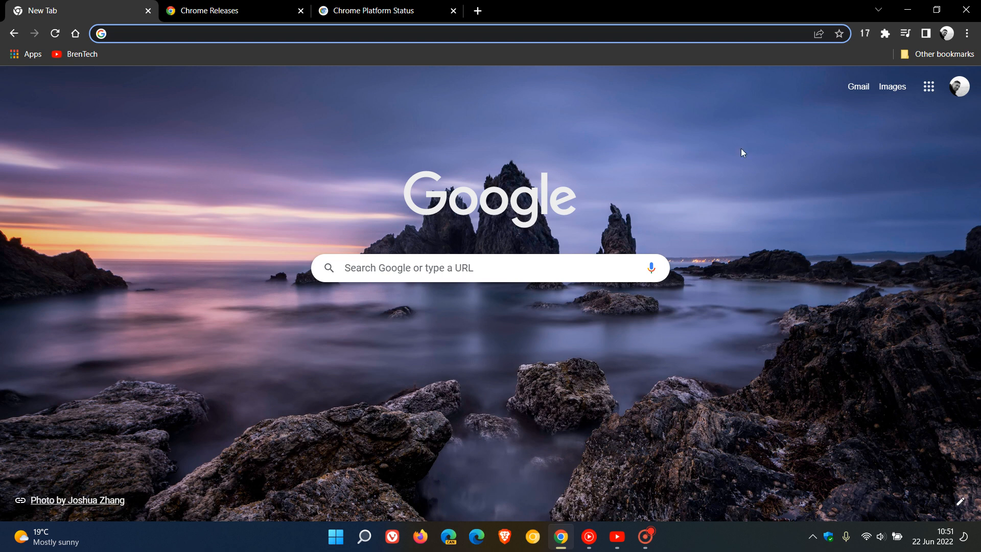
{"action": "mouse_move", "coordinate": [796, 319]}
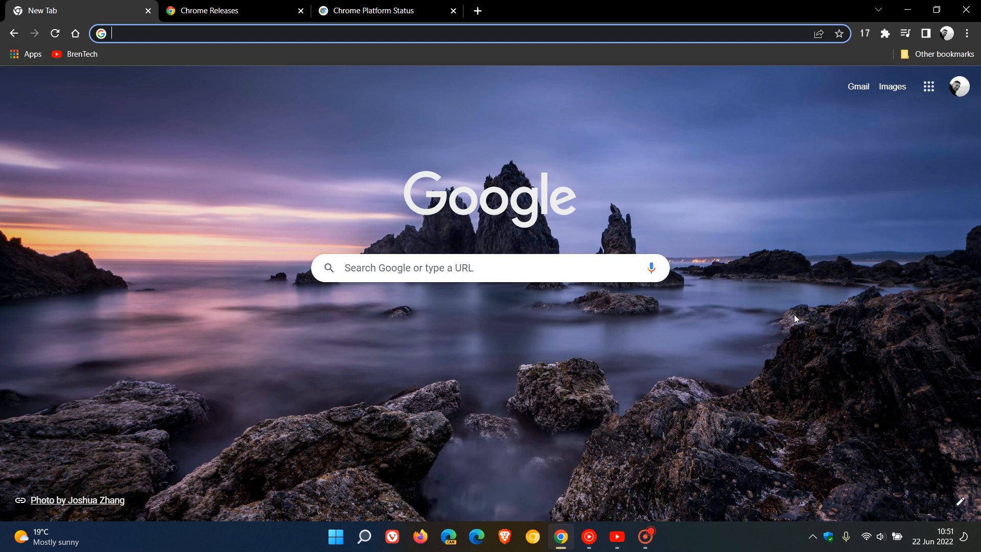
{"action": "mouse_move", "coordinate": [281, 222]}
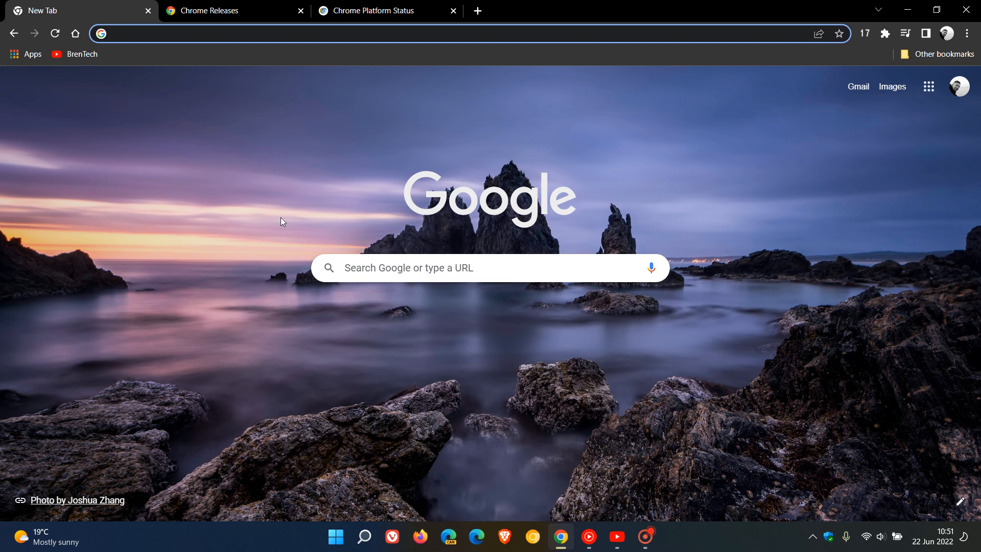
{"action": "mouse_move", "coordinate": [741, 345]}
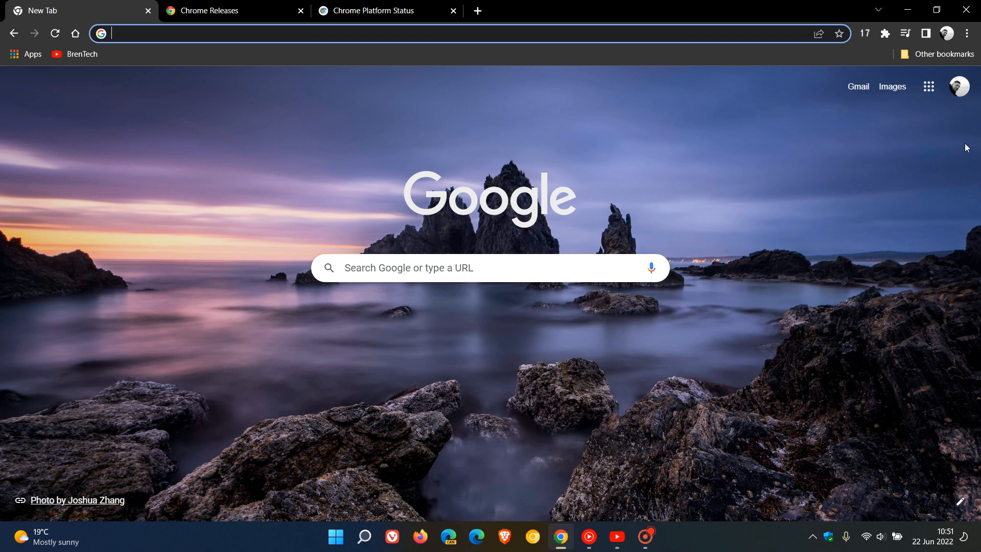
Show About Google Chrome via Help, confirming version 103.0.5060.53 is up to date
{"action": "left_click", "coordinate": [967, 34]}
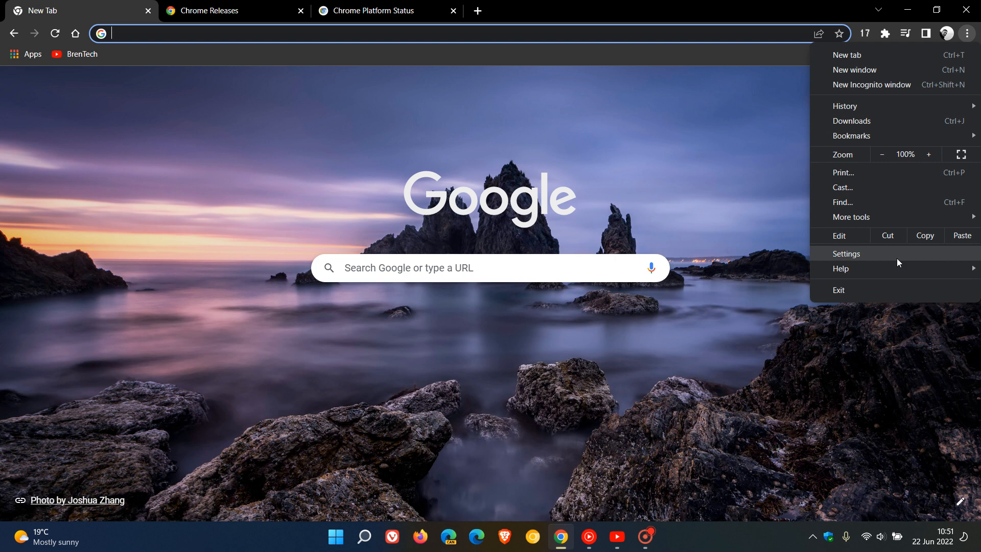
{"action": "left_click", "coordinate": [840, 268]}
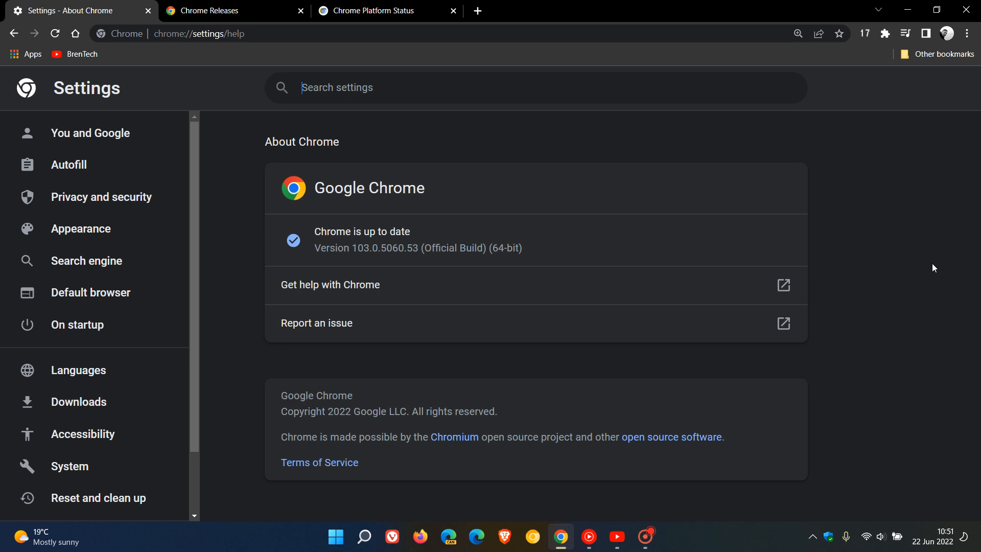
{"action": "mouse_move", "coordinate": [372, 260]}
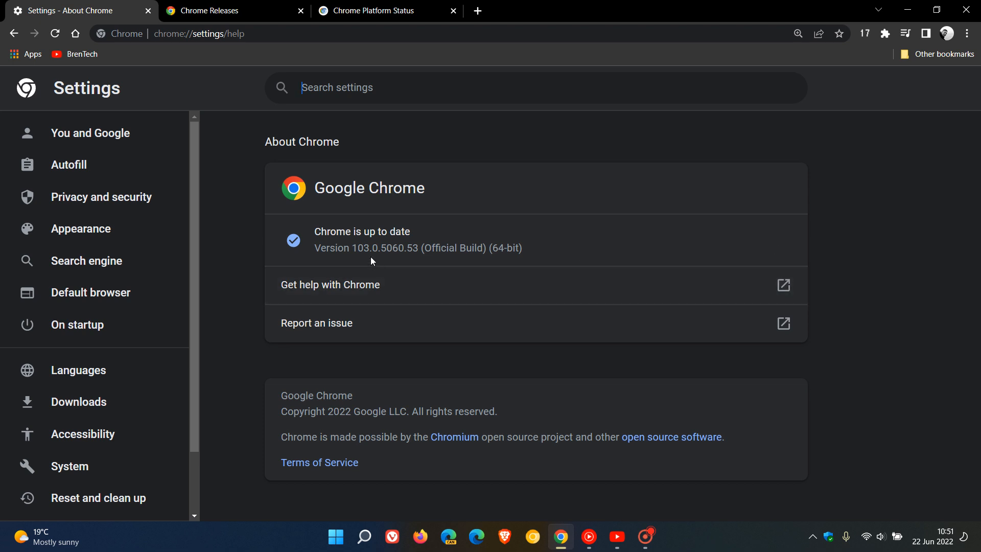
{"action": "mouse_move", "coordinate": [382, 259]}
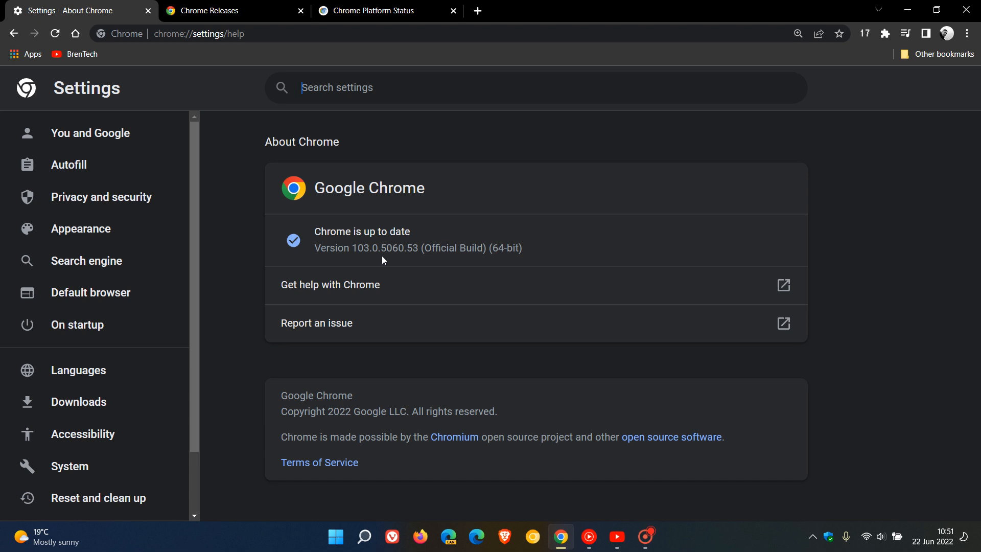
{"action": "mouse_move", "coordinate": [427, 261]}
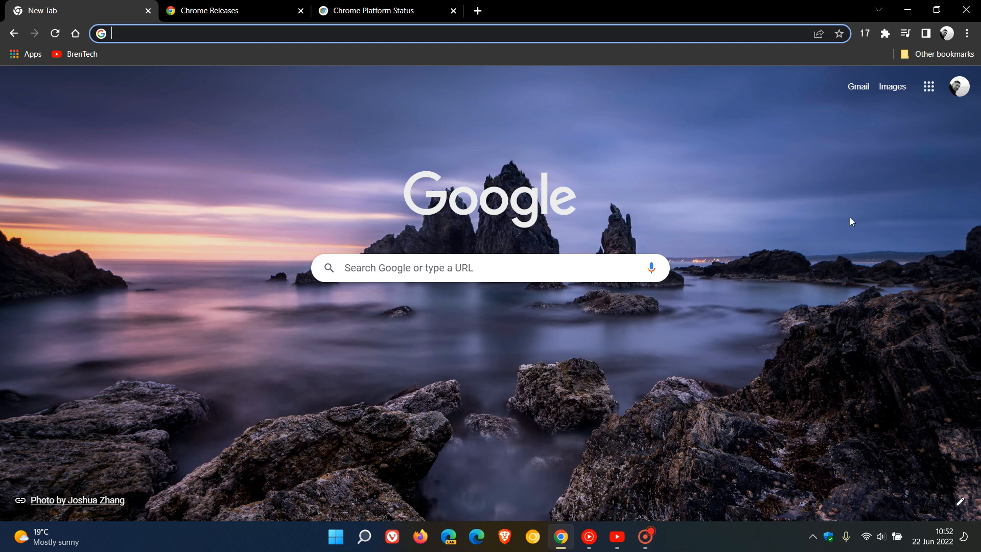
{"action": "mouse_move", "coordinate": [801, 317]}
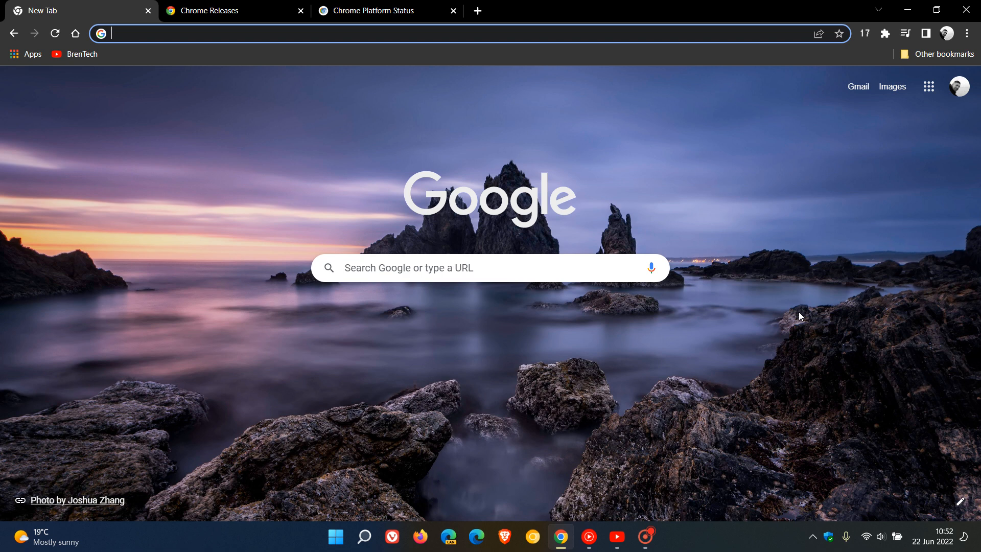
{"action": "mouse_move", "coordinate": [789, 191]}
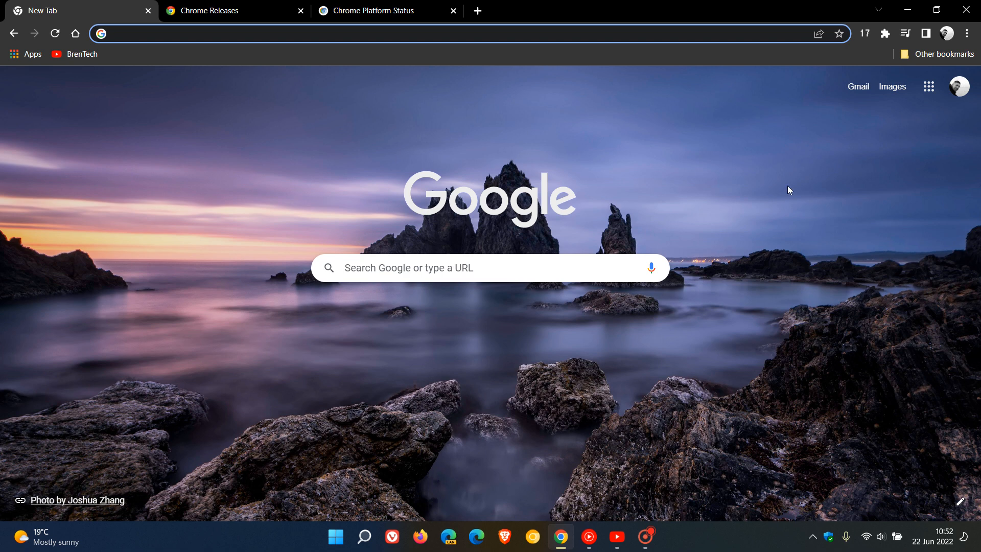
{"action": "mouse_move", "coordinate": [787, 327]}
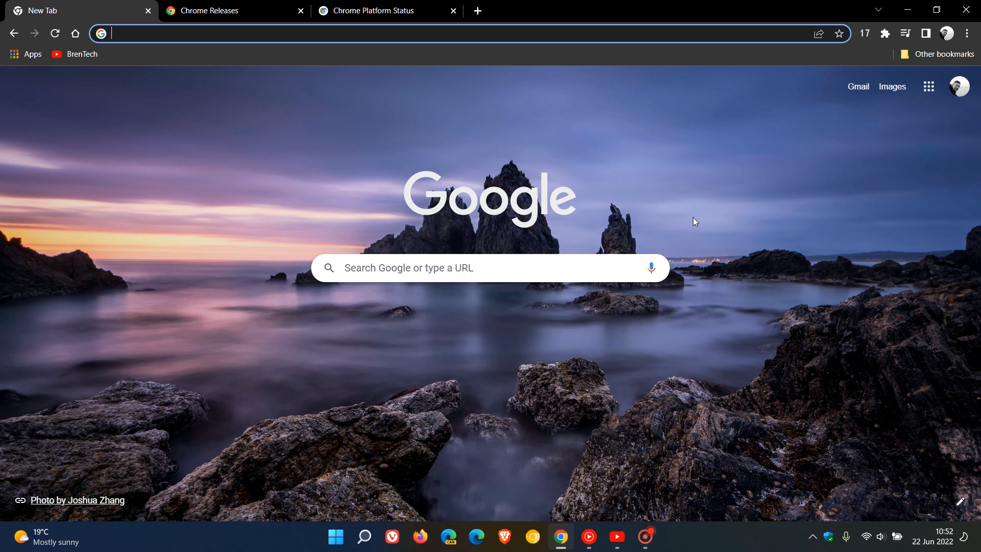
{"action": "left_click", "coordinate": [81, 54]}
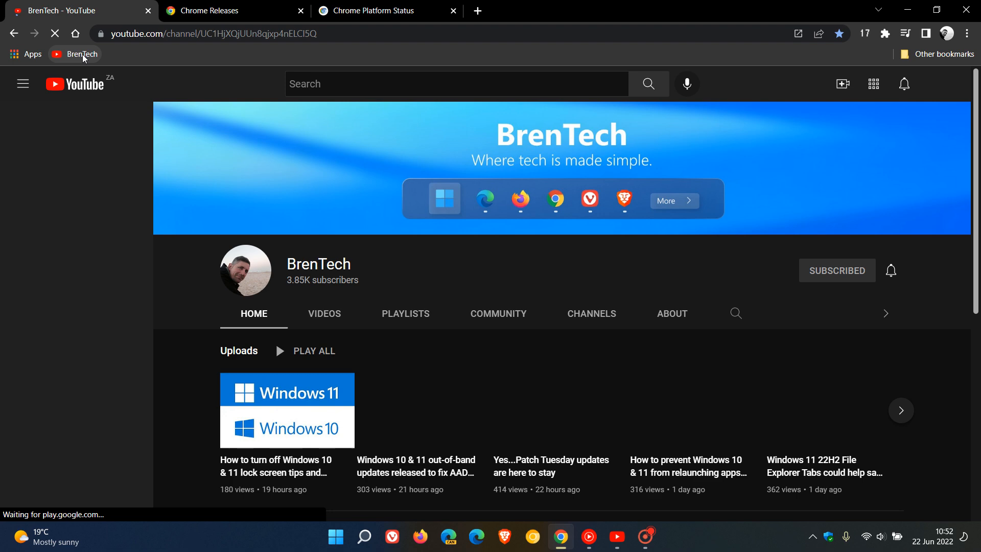
{"action": "left_click", "coordinate": [75, 33]}
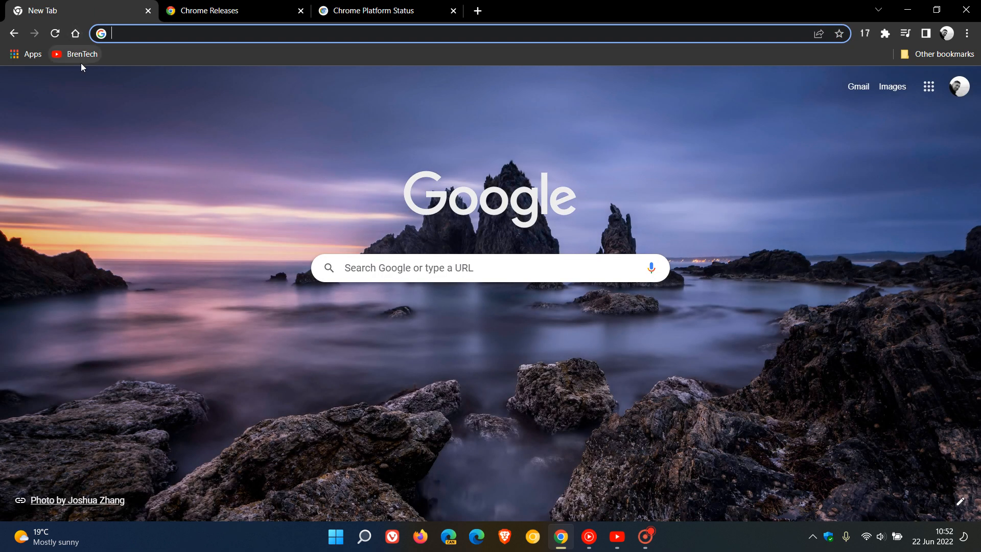
{"action": "left_click", "coordinate": [81, 54]}
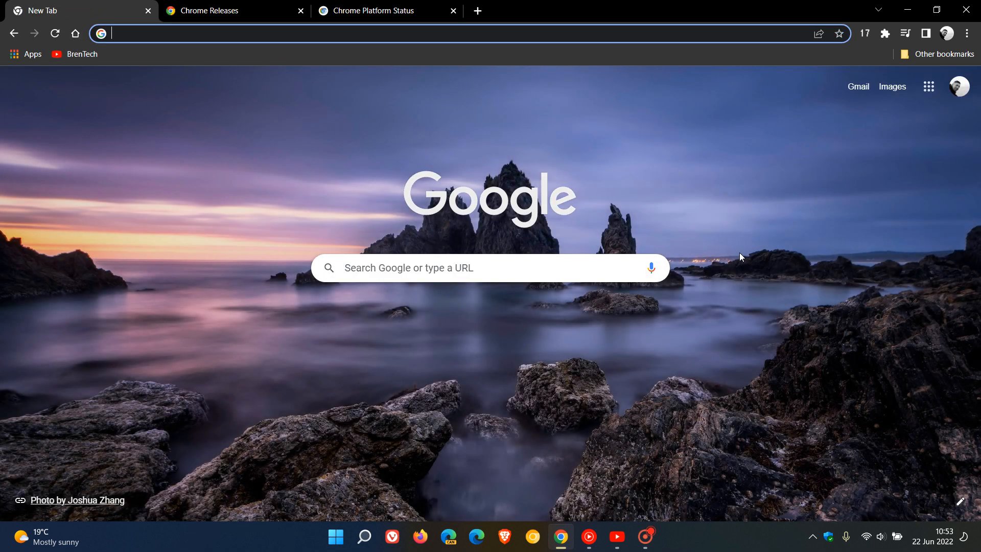
{"action": "mouse_move", "coordinate": [784, 250]}
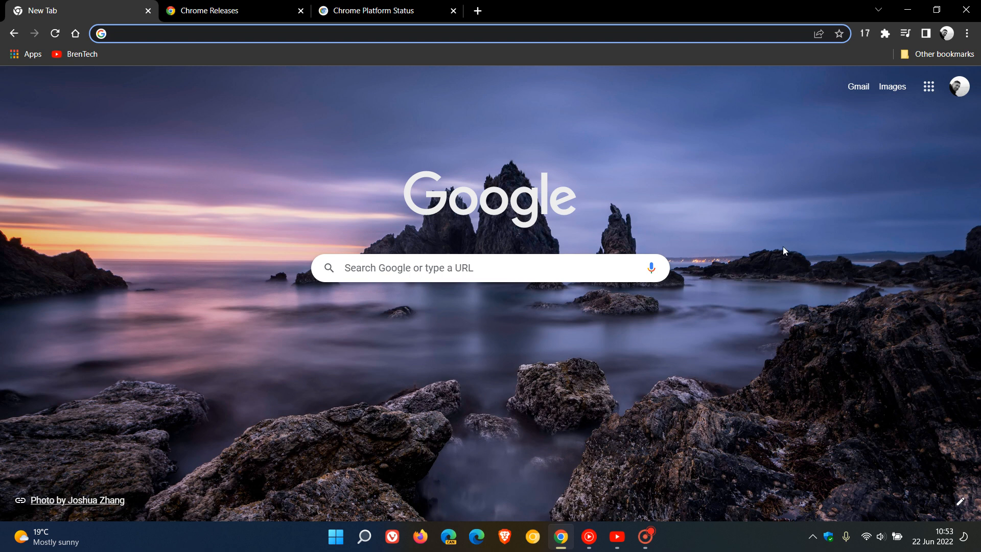
{"action": "mouse_move", "coordinate": [797, 233]}
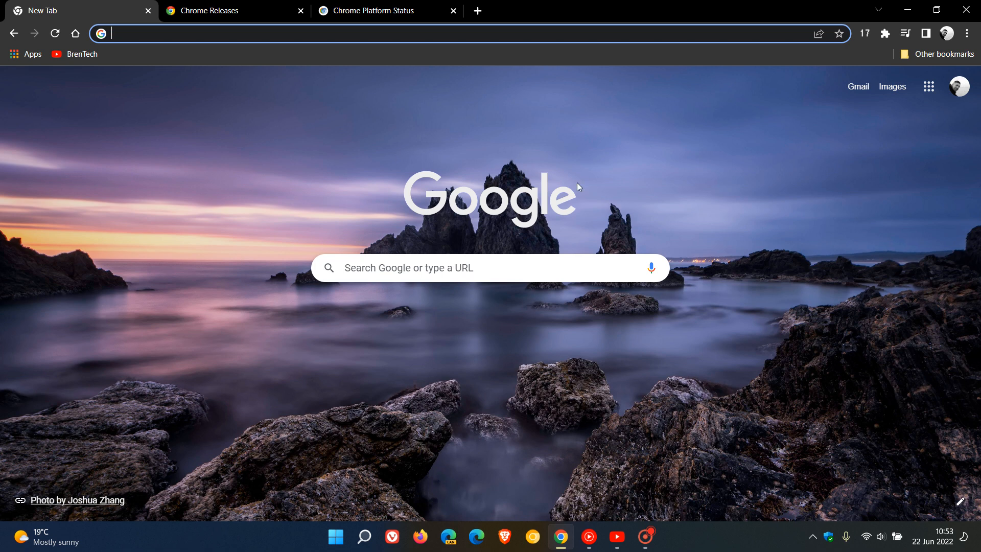
Visit the BrenTech YouTube channel, view youtube.com's notification permission, and go Home
{"action": "left_click", "coordinate": [73, 54]}
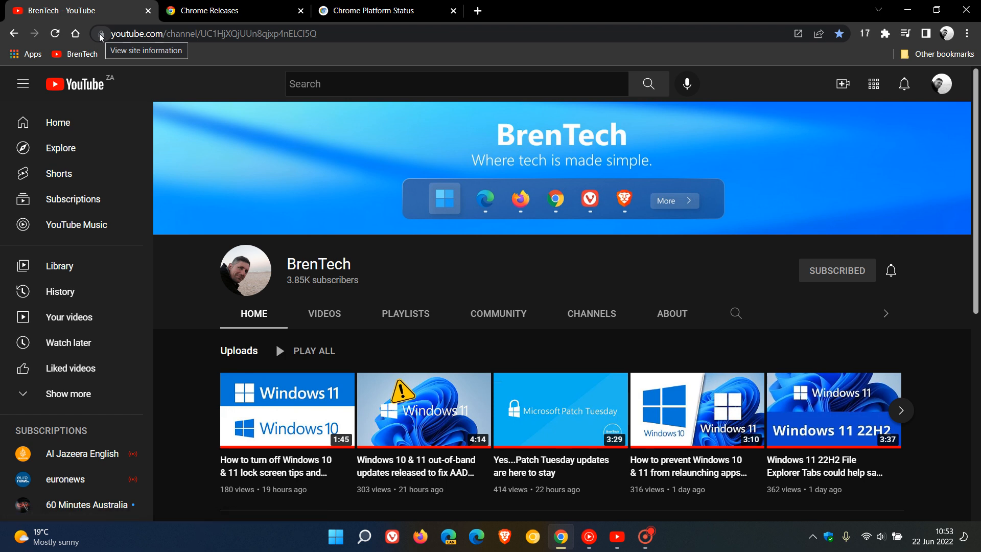
{"action": "left_click", "coordinate": [100, 34]}
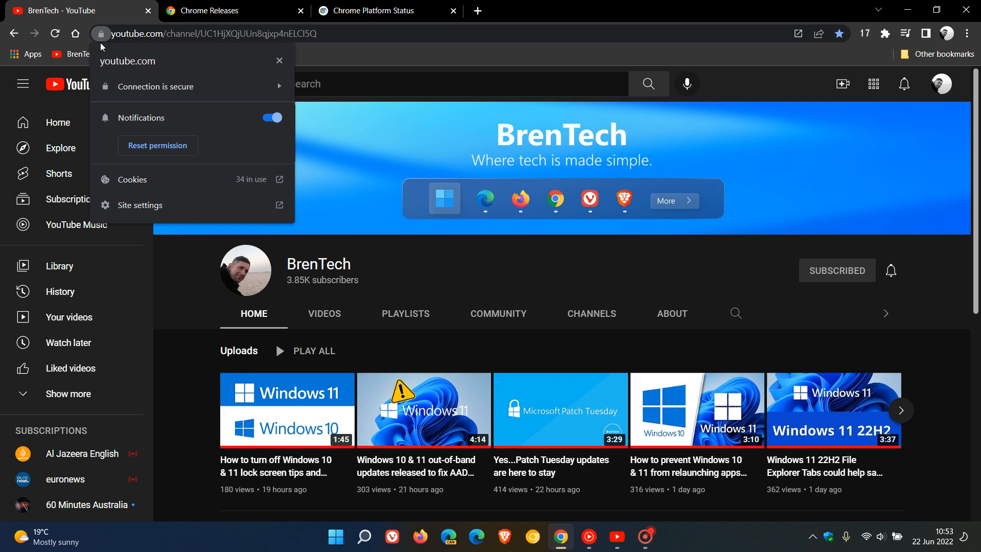
{"action": "mouse_move", "coordinate": [75, 33]}
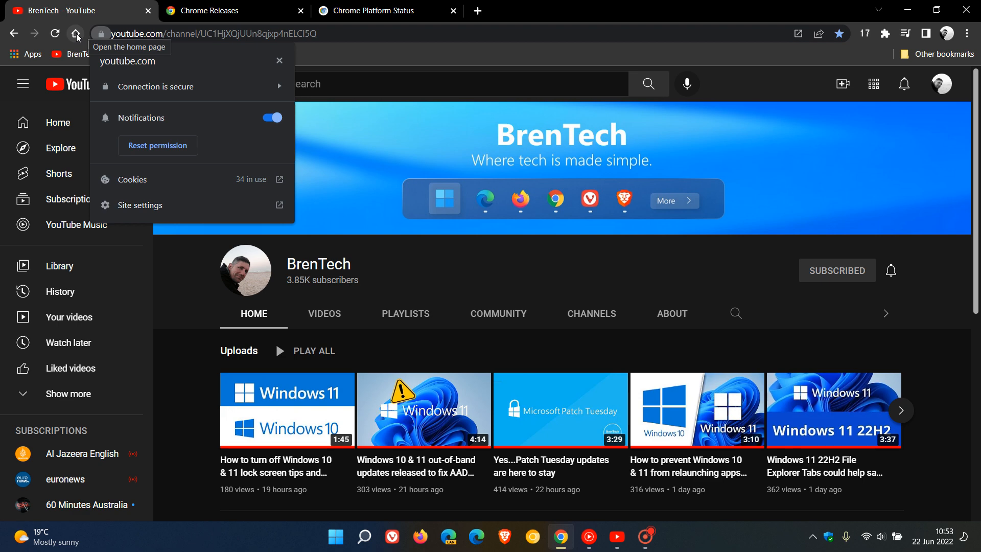
{"action": "left_click", "coordinate": [75, 33]}
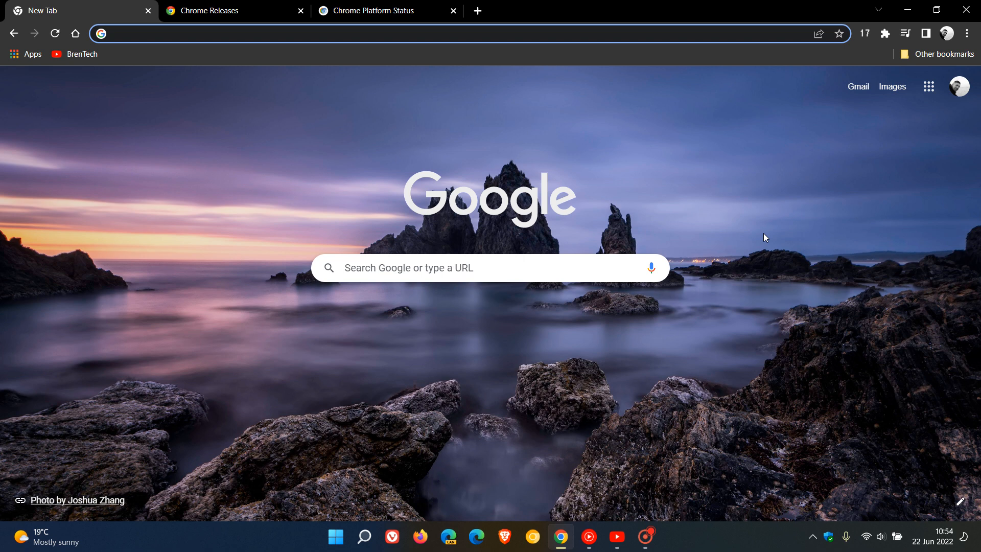
{"action": "mouse_move", "coordinate": [760, 180]}
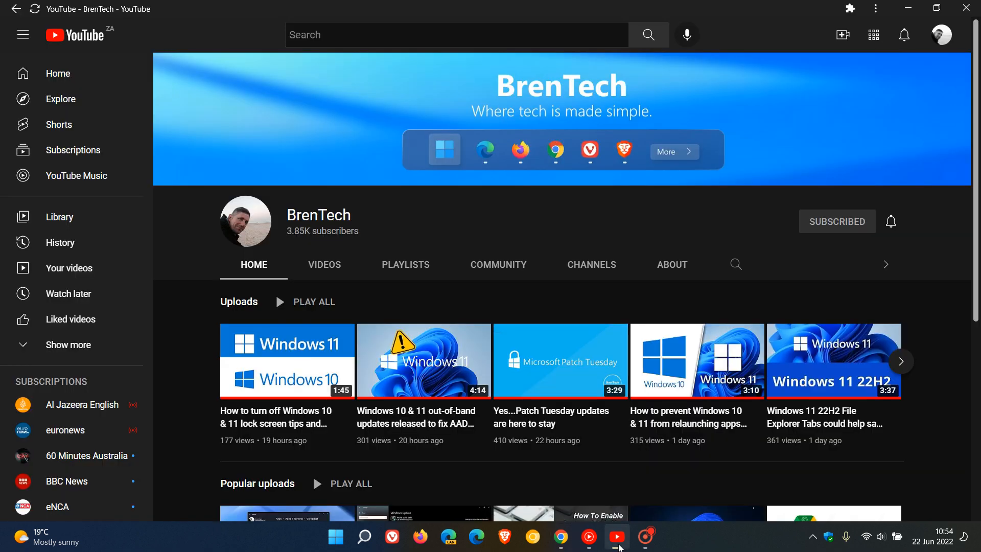
{"action": "mouse_move", "coordinate": [710, 226]}
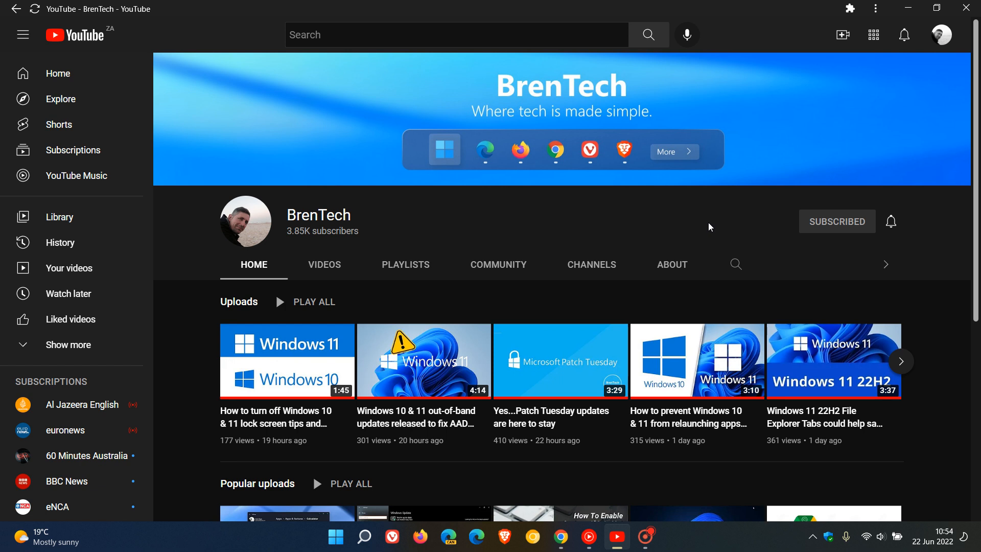
{"action": "mouse_move", "coordinate": [699, 216]}
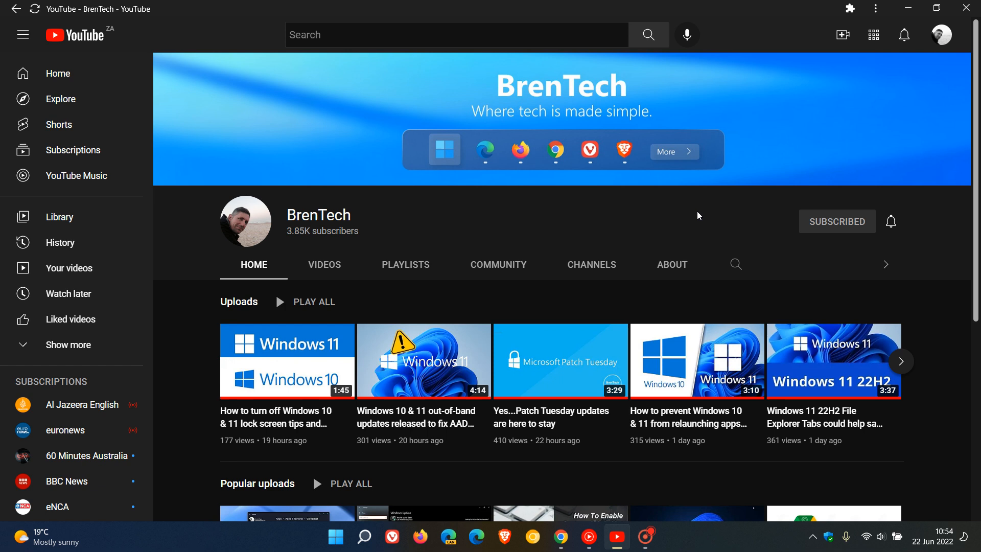
{"action": "mouse_move", "coordinate": [730, 218]}
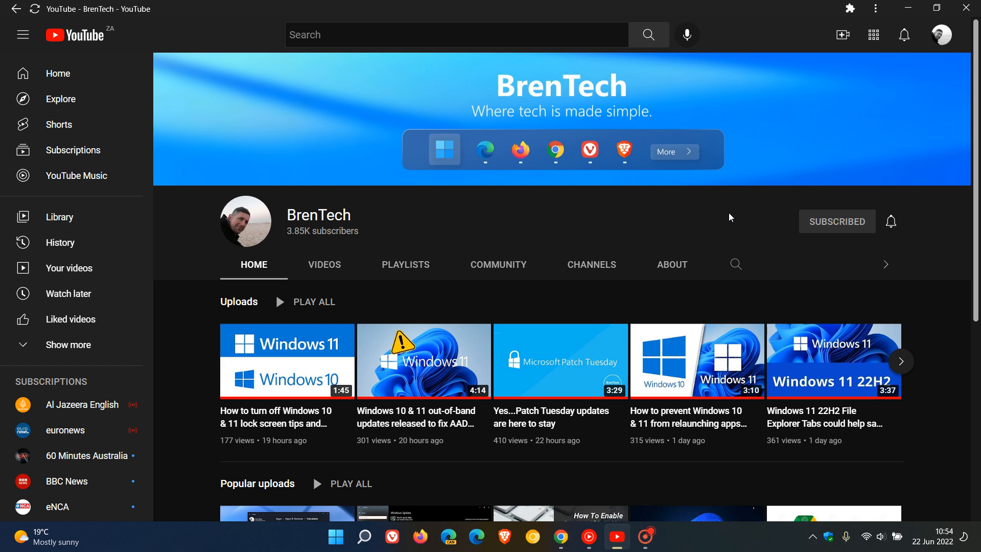
{"action": "mouse_move", "coordinate": [687, 216]}
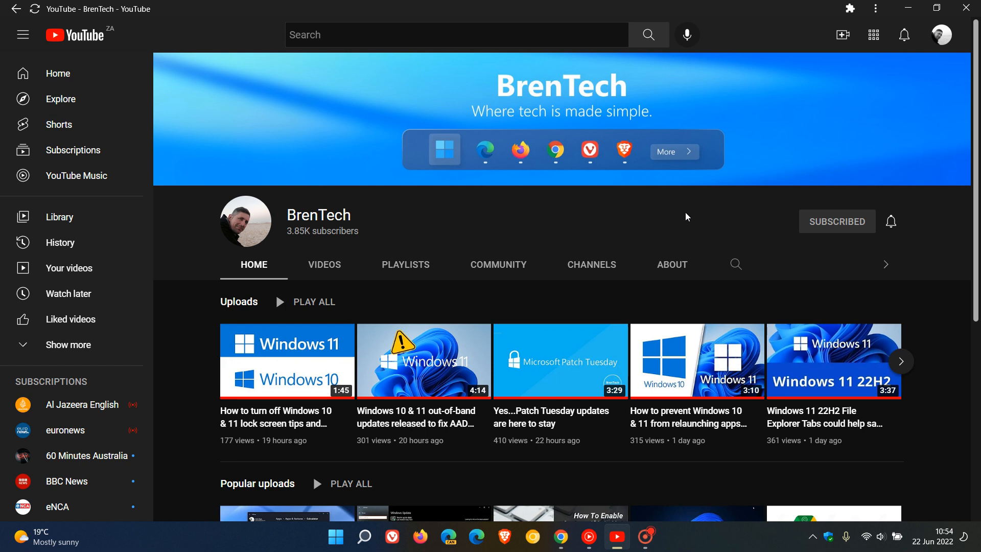
{"action": "mouse_move", "coordinate": [638, 221]}
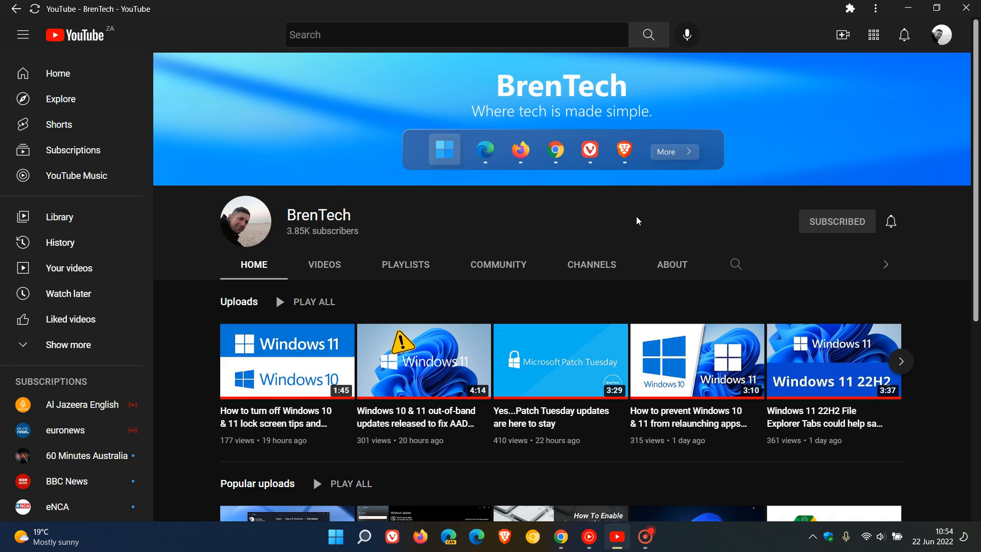
{"action": "mouse_move", "coordinate": [909, 9]}
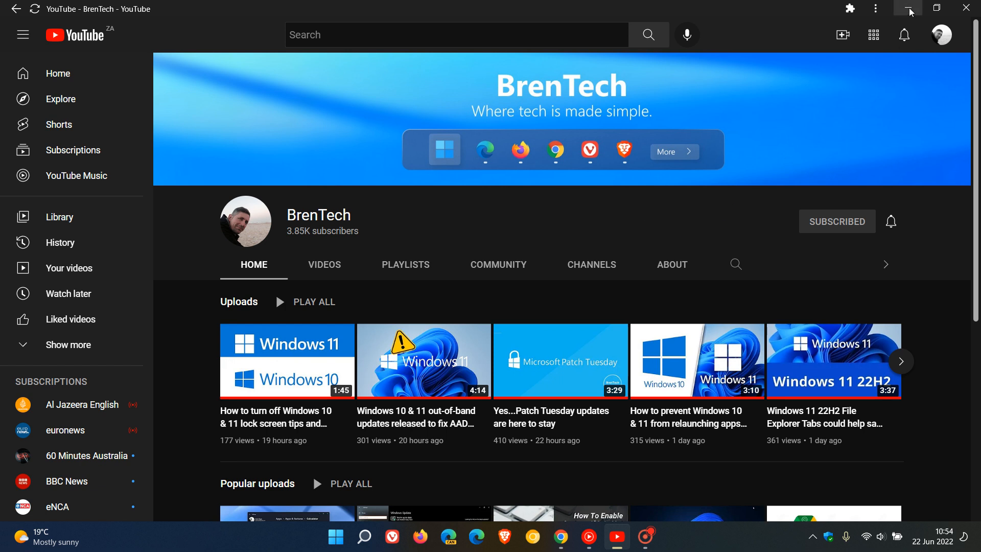
Minimize the YouTube app window so Chrome's new tab page is in front
{"action": "left_click", "coordinate": [561, 538]}
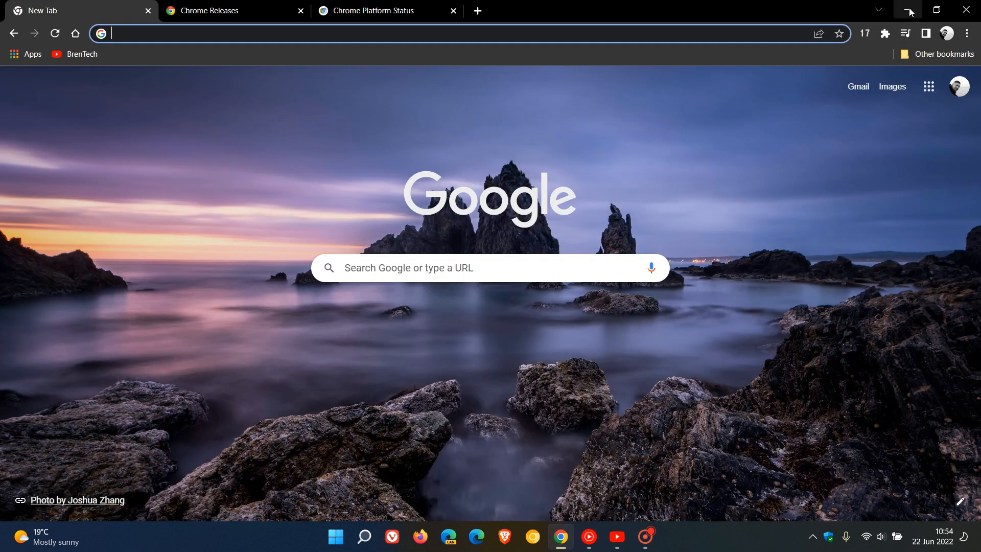
{"action": "mouse_move", "coordinate": [774, 189]}
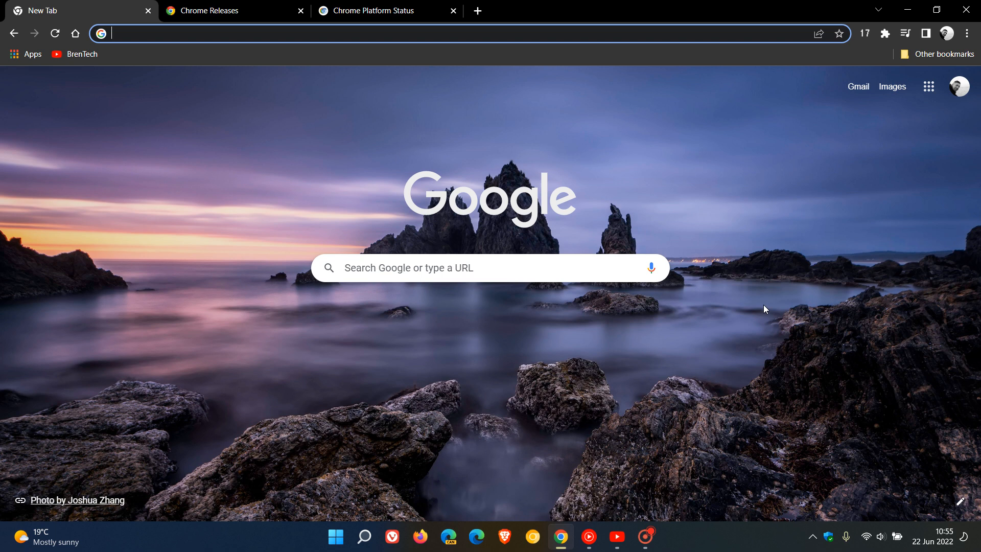
{"action": "mouse_move", "coordinate": [812, 317]}
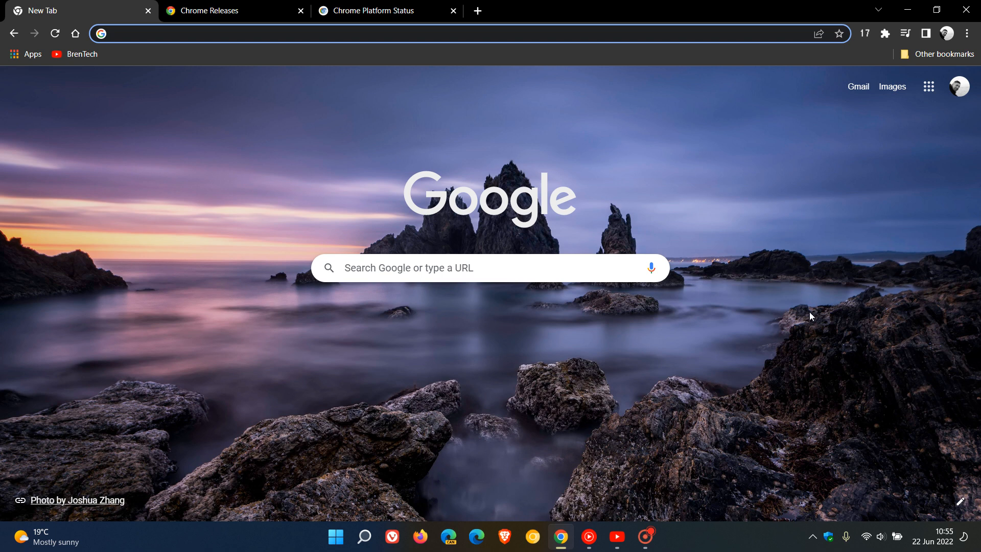
{"action": "mouse_move", "coordinate": [774, 299]}
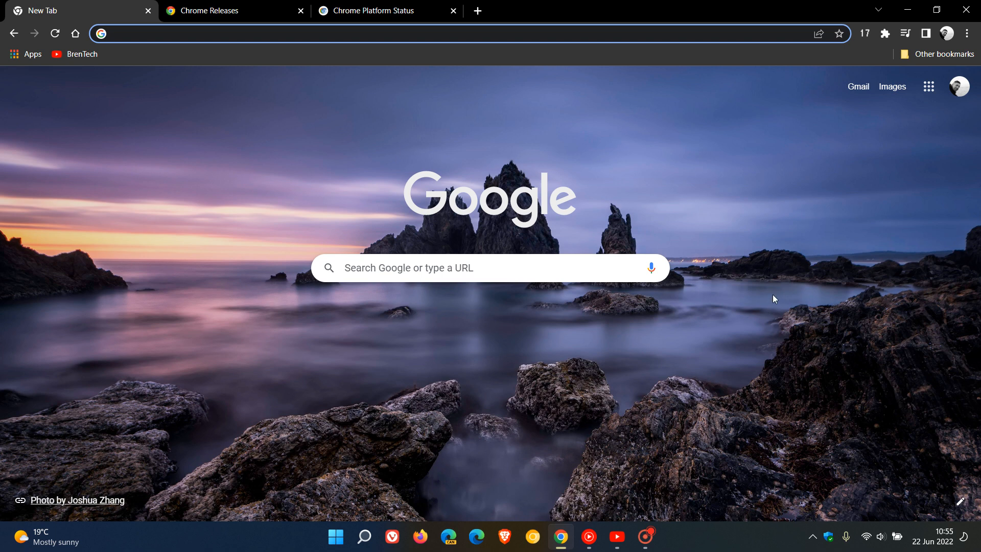
{"action": "mouse_move", "coordinate": [773, 282]}
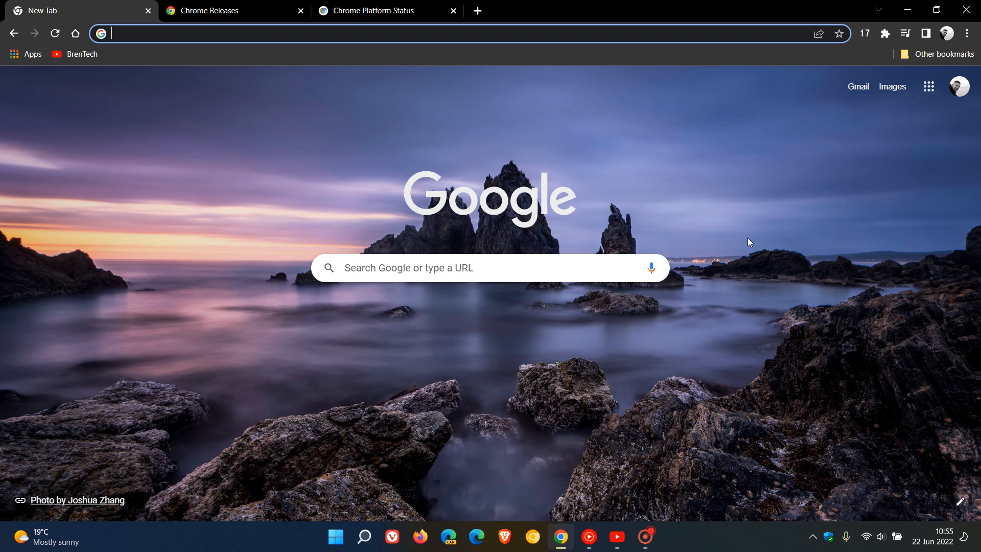
{"action": "mouse_move", "coordinate": [325, 144]}
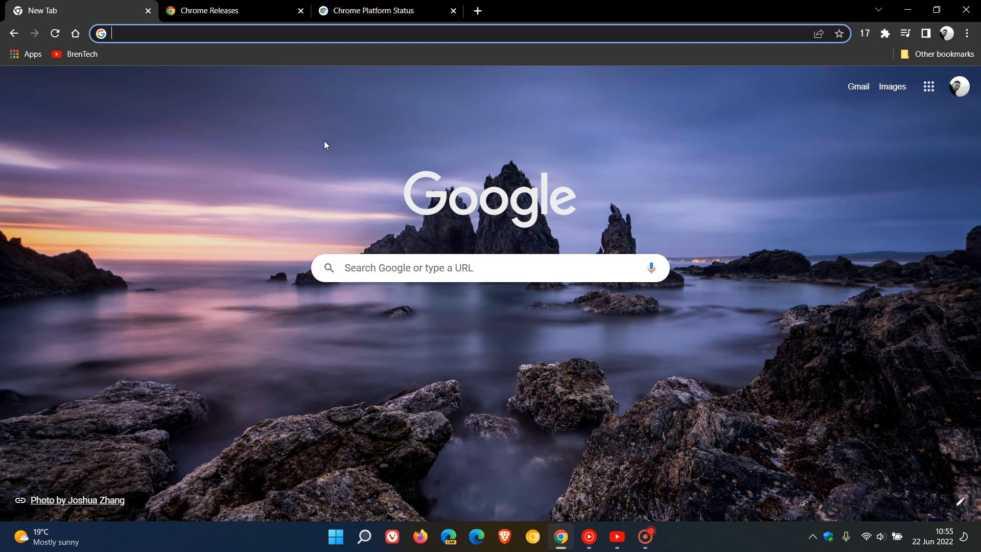
{"action": "mouse_move", "coordinate": [755, 308]}
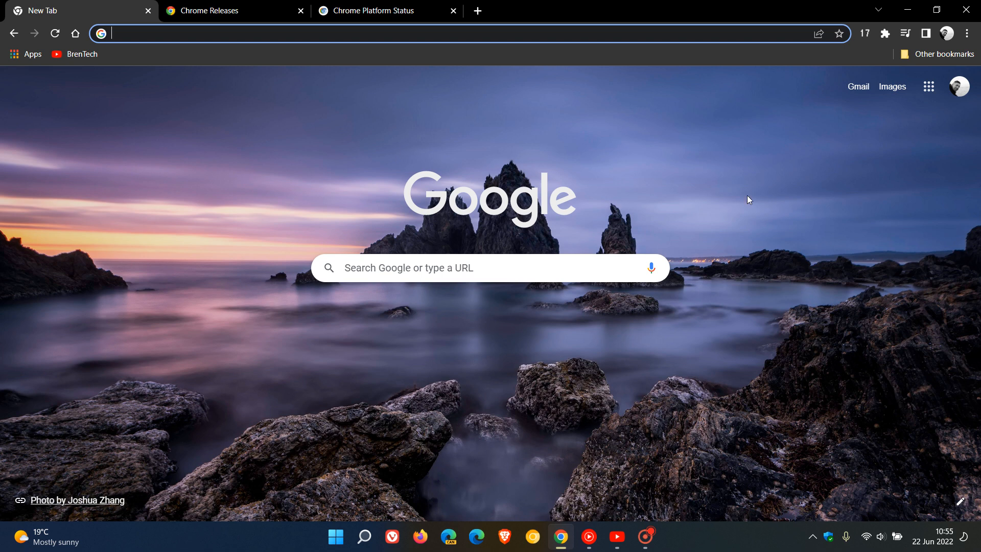
{"action": "mouse_move", "coordinate": [249, 30]}
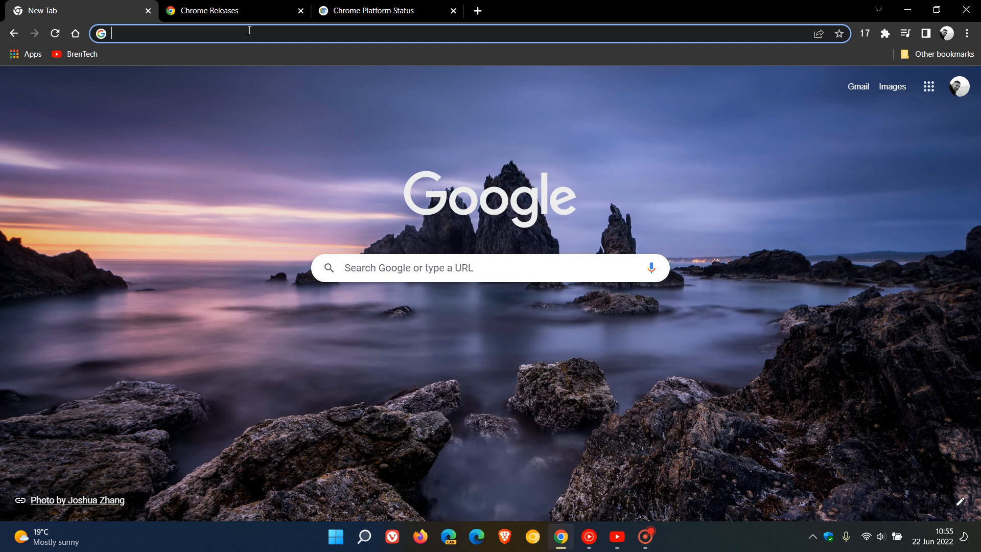
On Chrome Releases, scroll the June 21, 2022 stable update to Security Fixes and Rewards
{"action": "left_click", "coordinate": [225, 10]}
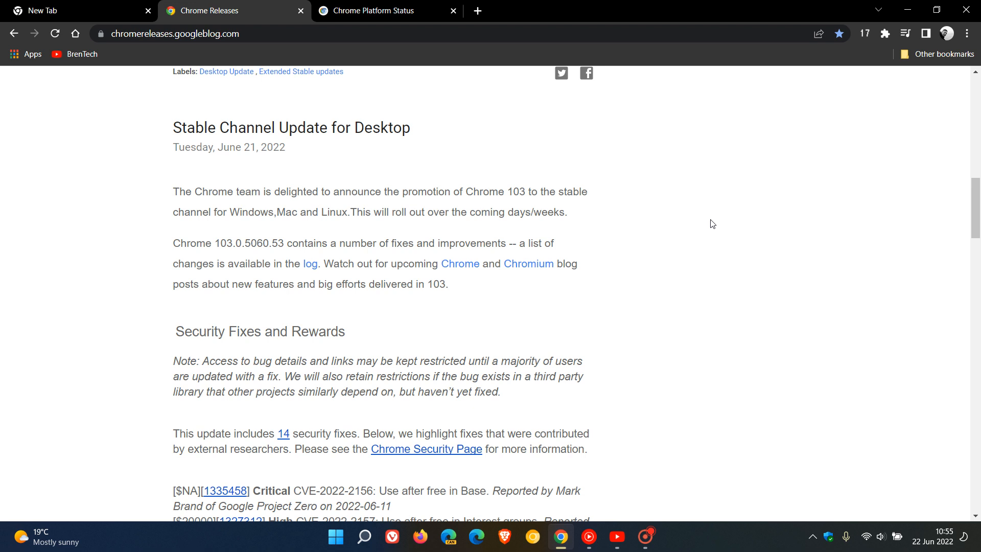
{"action": "scroll", "scroll_direction": "down", "scroll_amount": 3}
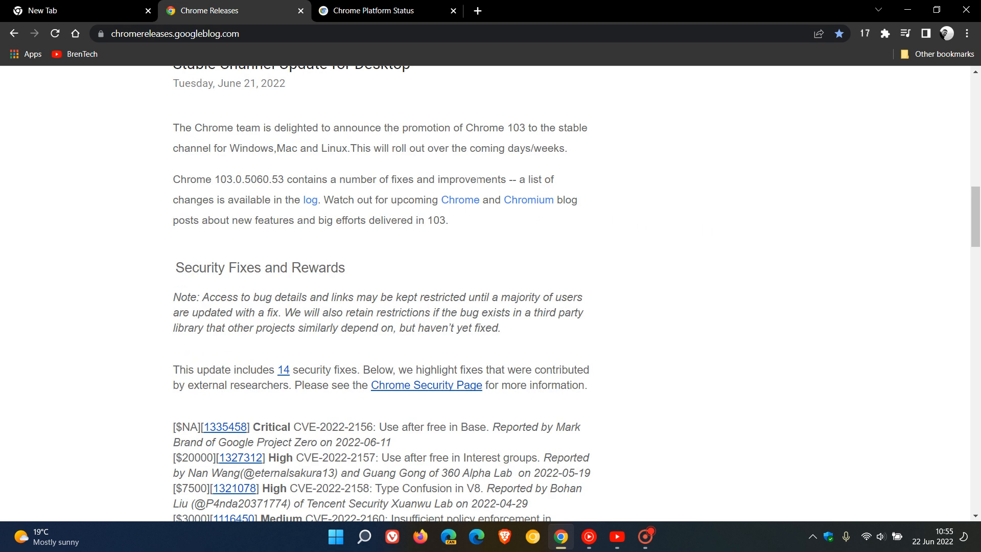
{"action": "mouse_move", "coordinate": [221, 238]}
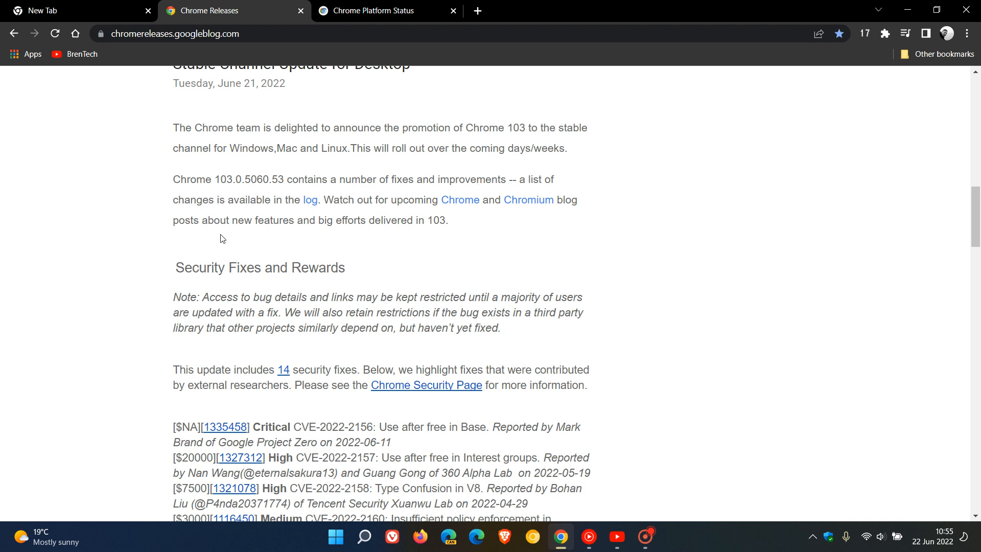
{"action": "mouse_move", "coordinate": [313, 215]}
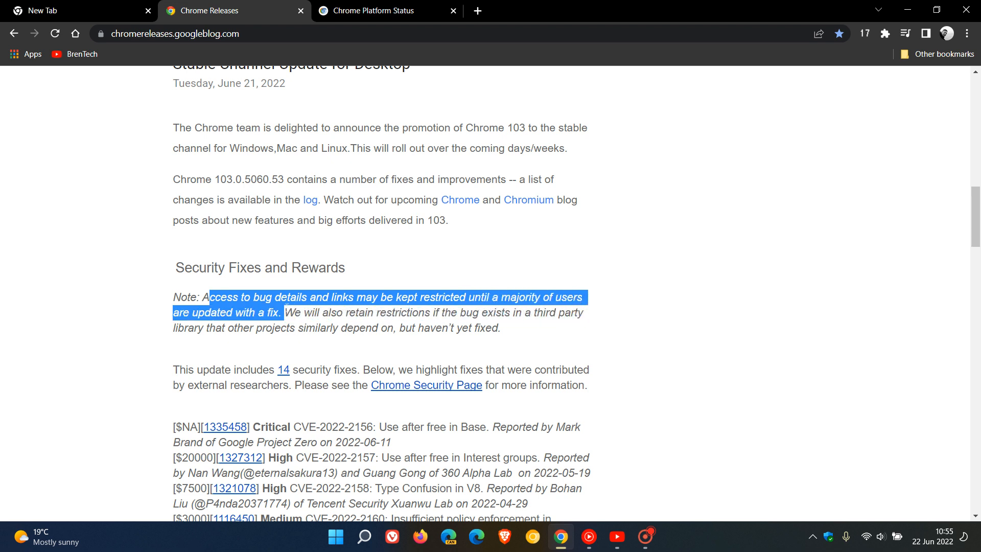
{"action": "mouse_move", "coordinate": [632, 249]}
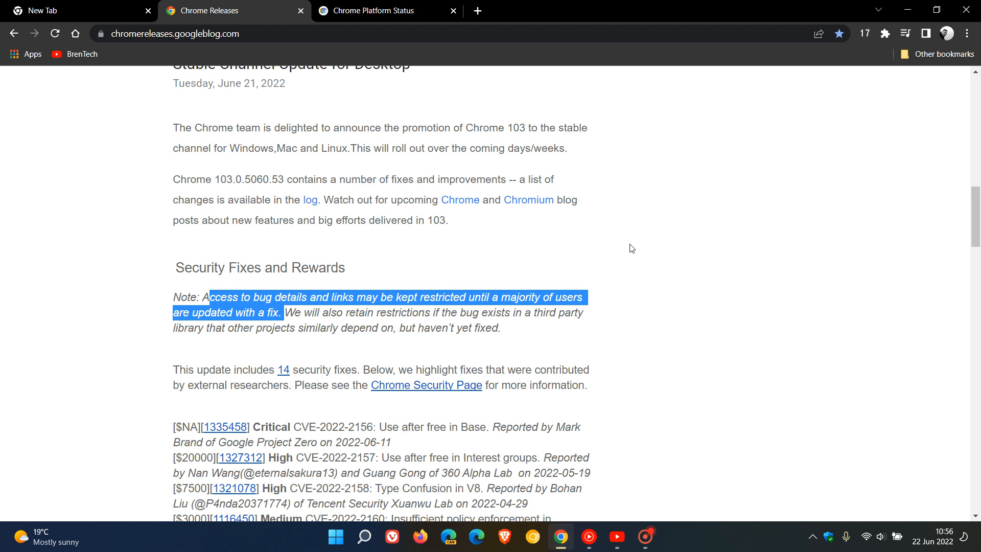
{"action": "left_click", "coordinate": [633, 281]}
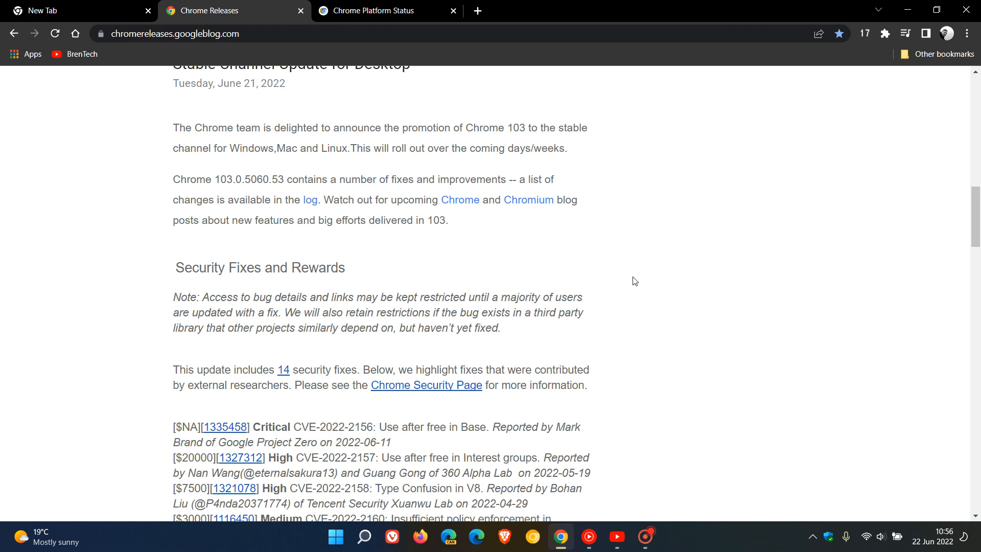
{"action": "mouse_move", "coordinate": [322, 212]}
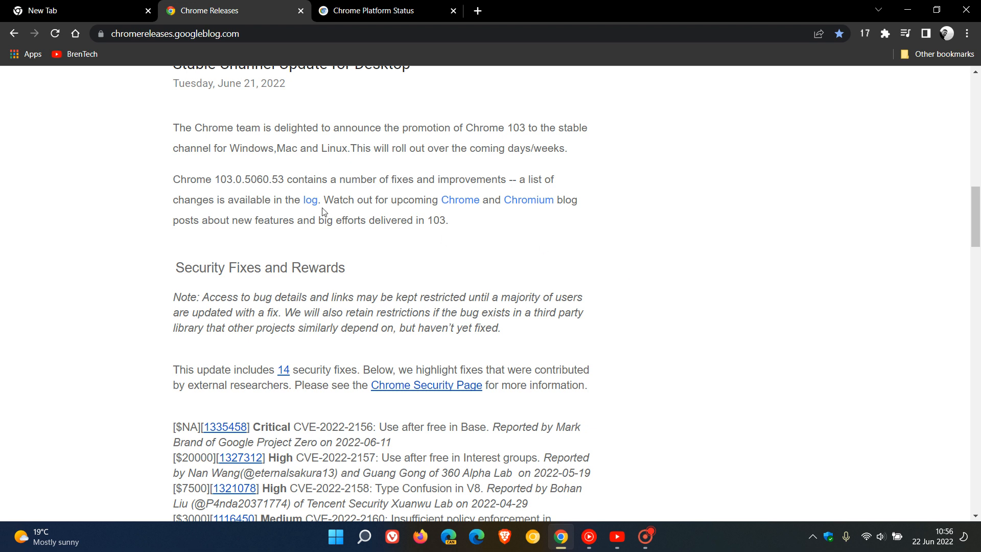
{"action": "mouse_move", "coordinate": [507, 215]}
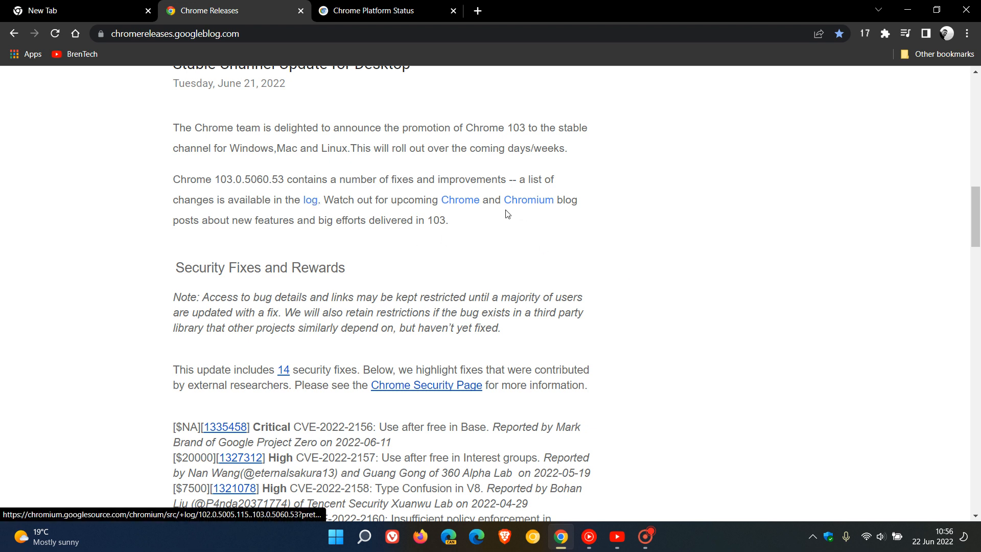
{"action": "mouse_move", "coordinate": [538, 238]}
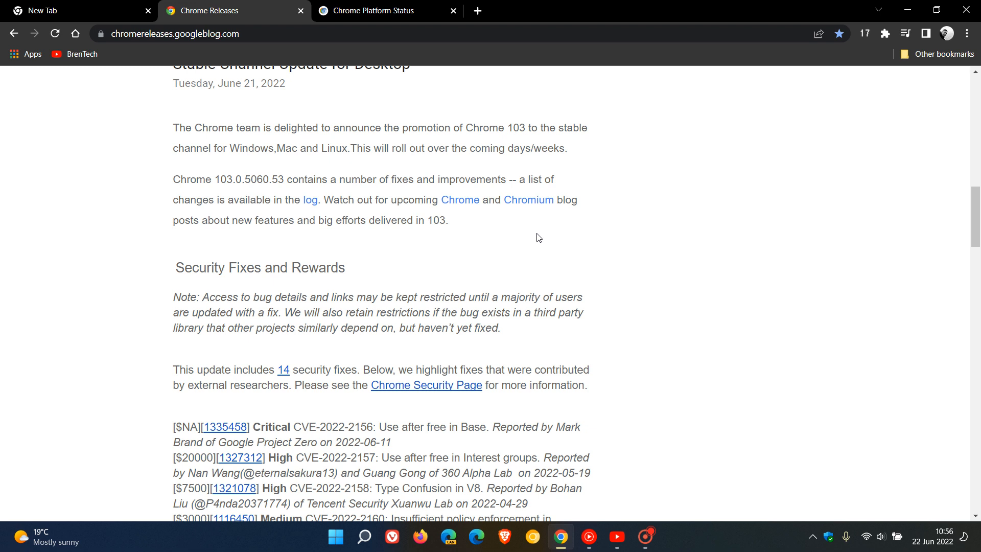
{"action": "mouse_move", "coordinate": [548, 239]}
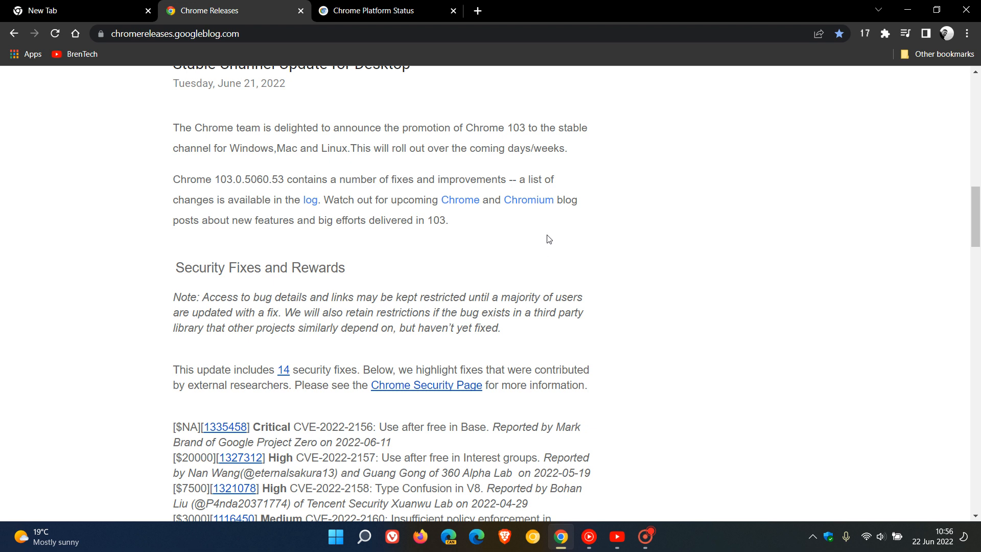
{"action": "mouse_move", "coordinate": [699, 268]}
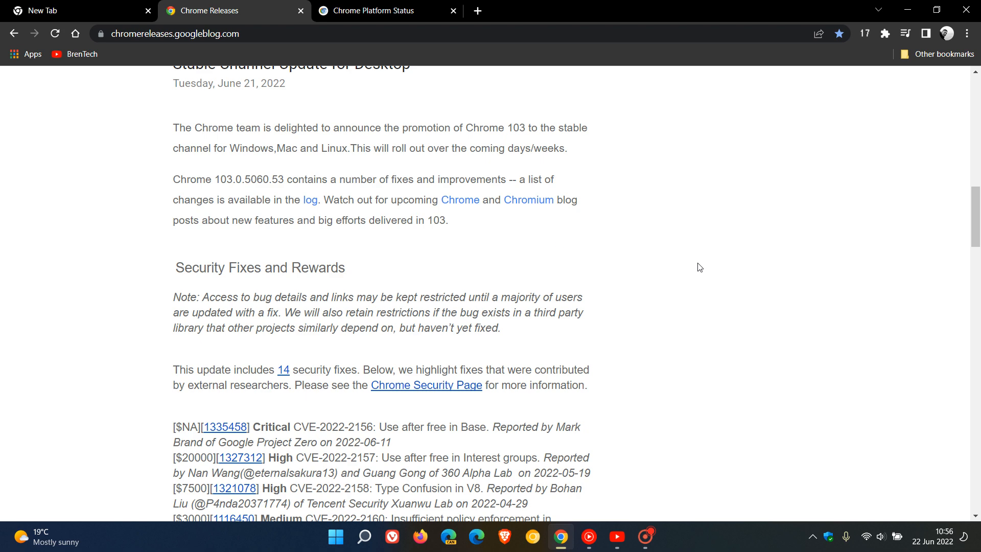
Read the CVE list from CVE-2022-2156 to CVE-2022-2165, then scroll back to the heading
{"action": "scroll", "scroll_direction": "down", "scroll_amount": 3}
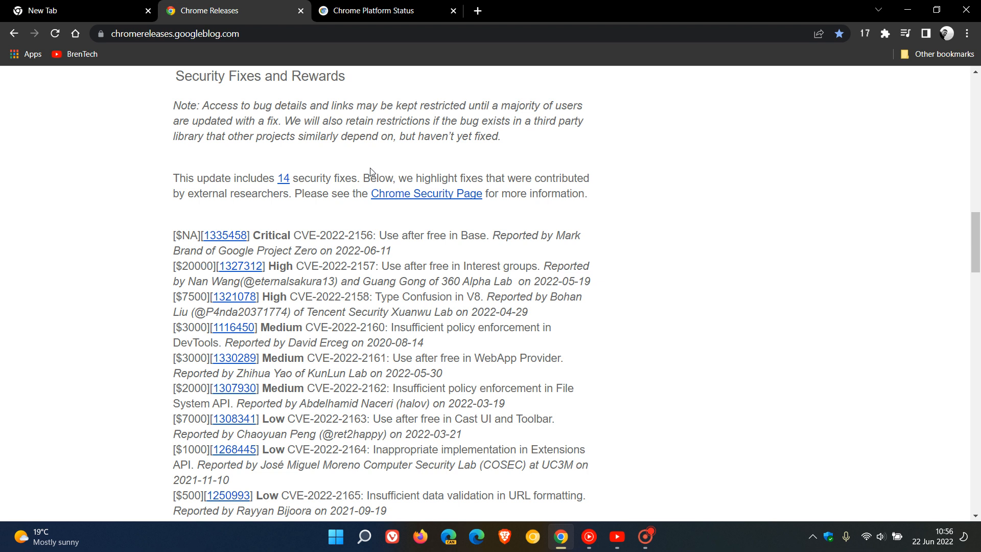
{"action": "mouse_move", "coordinate": [268, 169]}
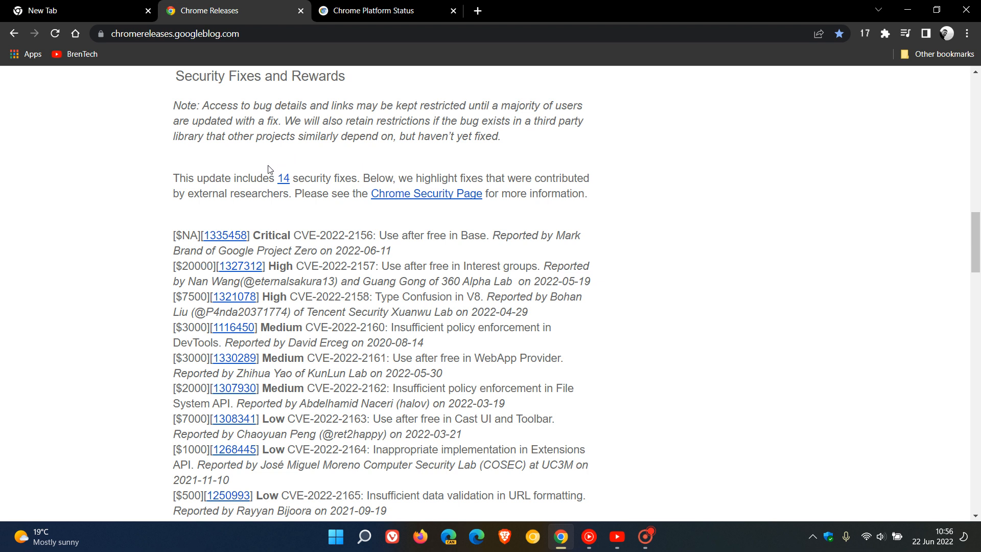
{"action": "mouse_move", "coordinate": [298, 164]}
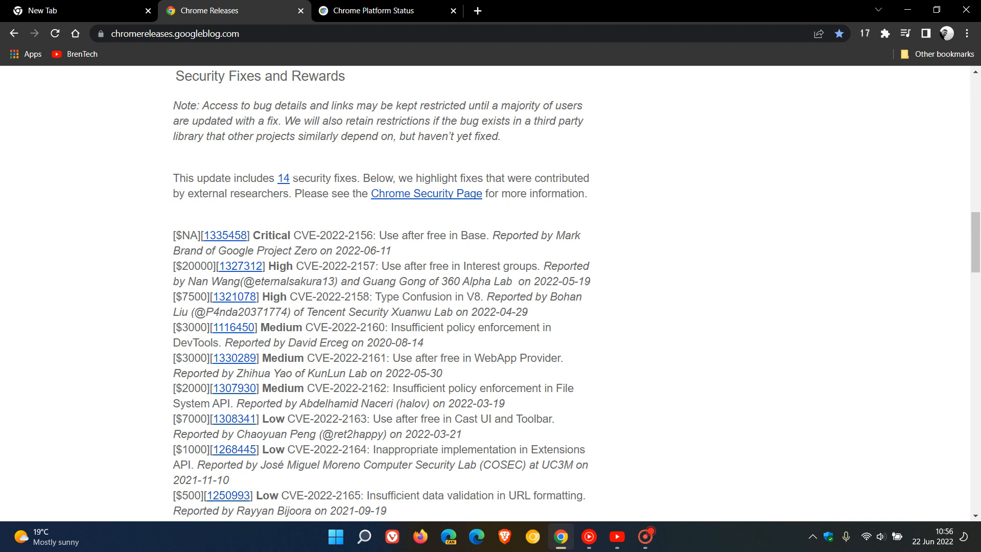
{"action": "mouse_move", "coordinate": [270, 228]}
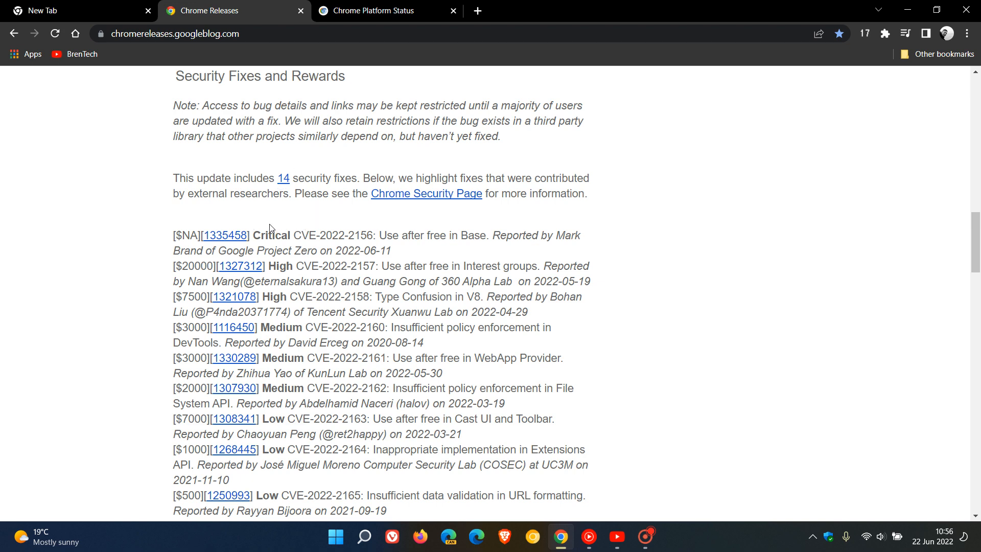
{"action": "mouse_move", "coordinate": [749, 278]}
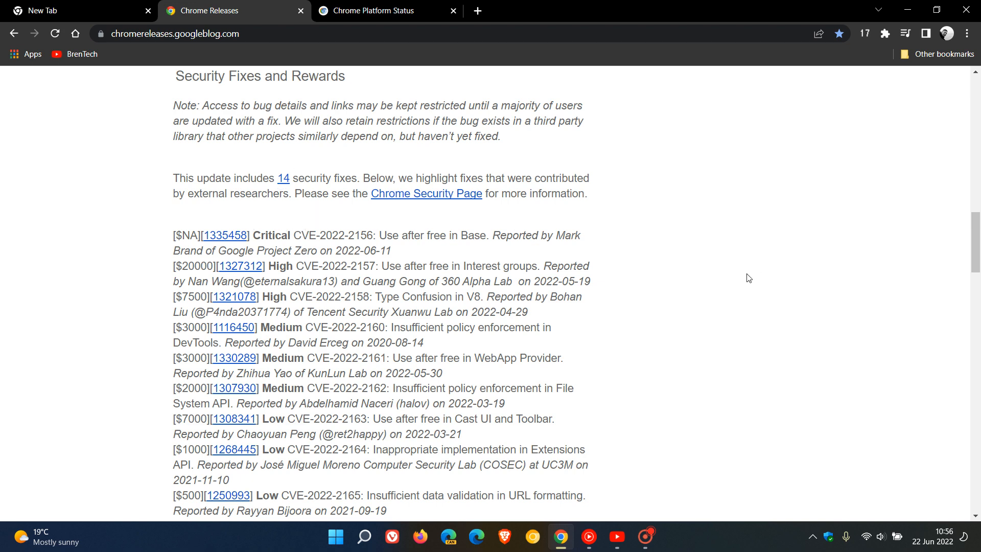
{"action": "scroll", "scroll_direction": "down", "scroll_amount": 3}
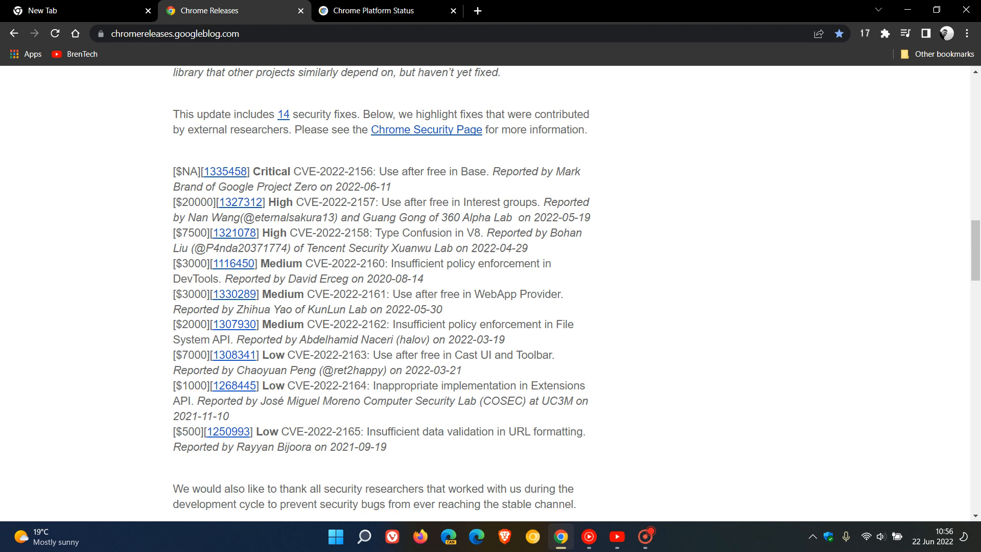
{"action": "mouse_move", "coordinate": [756, 287]}
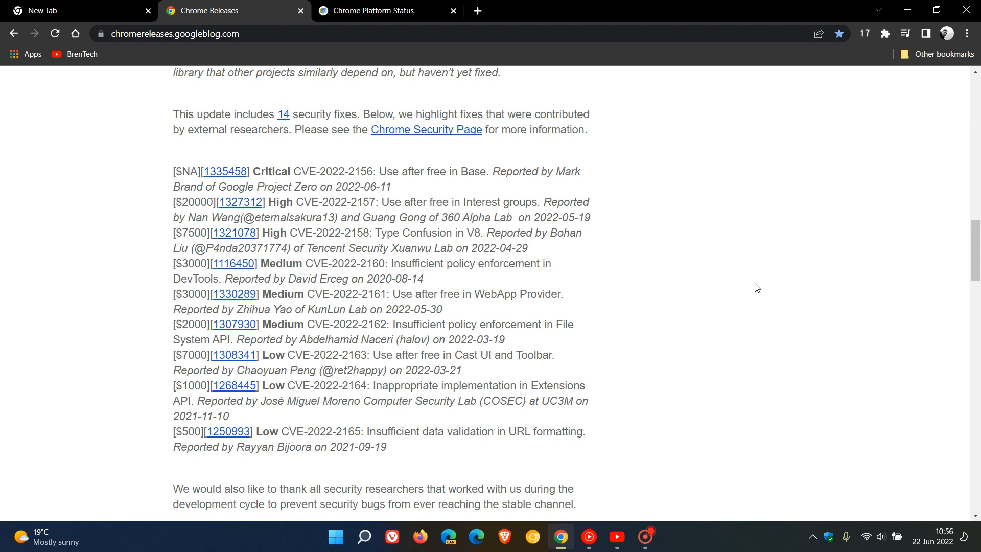
{"action": "scroll", "scroll_direction": "up", "scroll_amount": 3}
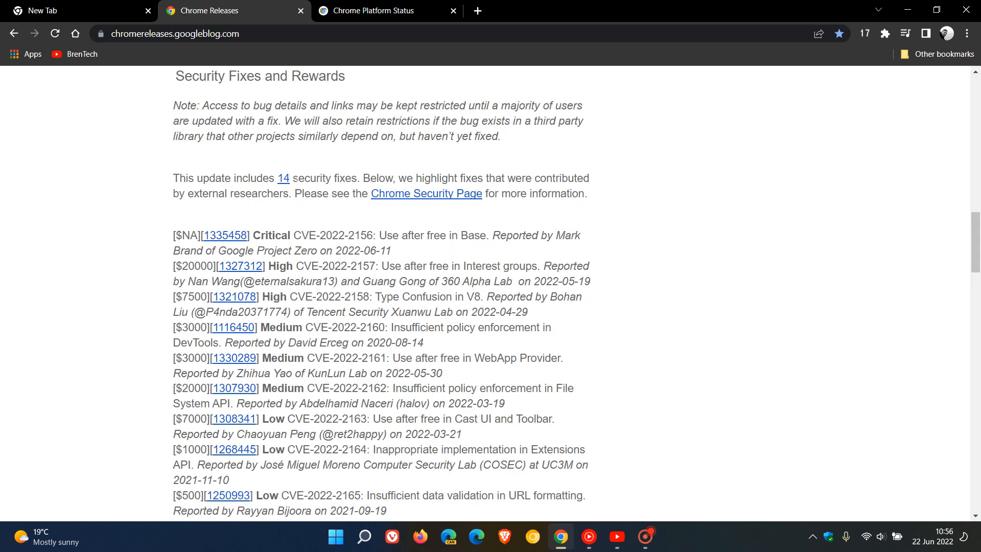
{"action": "mouse_move", "coordinate": [278, 309]}
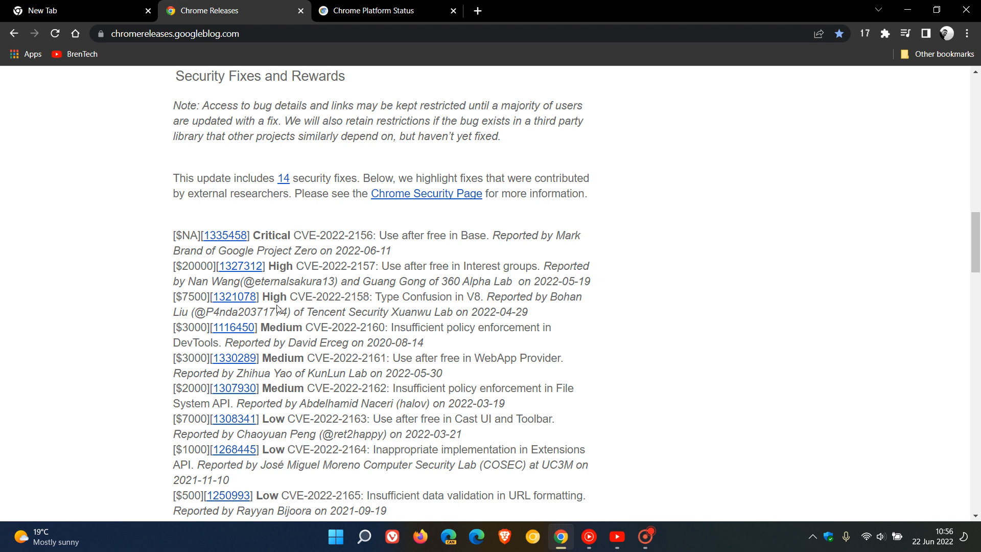
{"action": "mouse_move", "coordinate": [402, 259]}
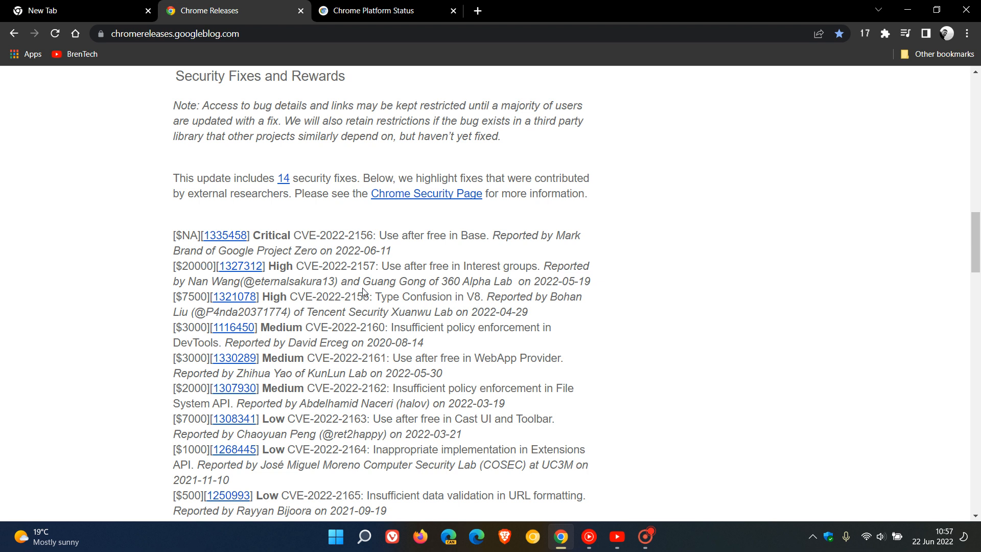
{"action": "mouse_move", "coordinate": [702, 300]}
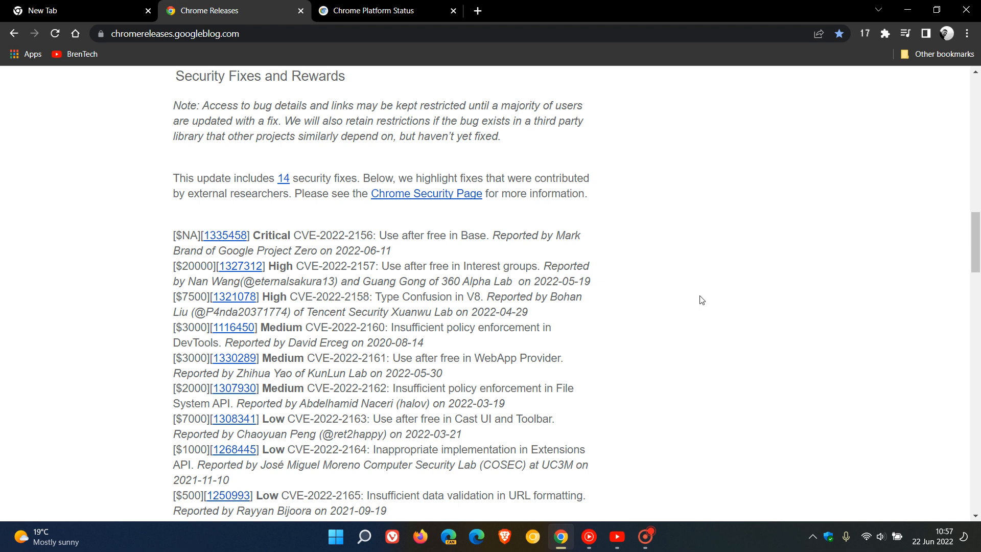
{"action": "mouse_move", "coordinate": [671, 294]}
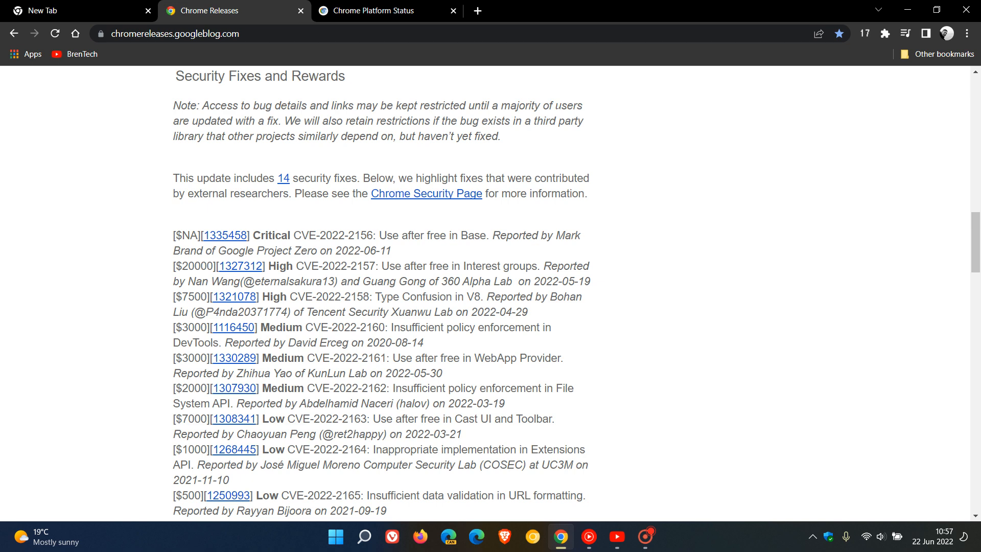
View the Chrome Platform Status roadmap showing 103 stable, 104 next, 105 in dev
{"action": "left_click", "coordinate": [376, 11]}
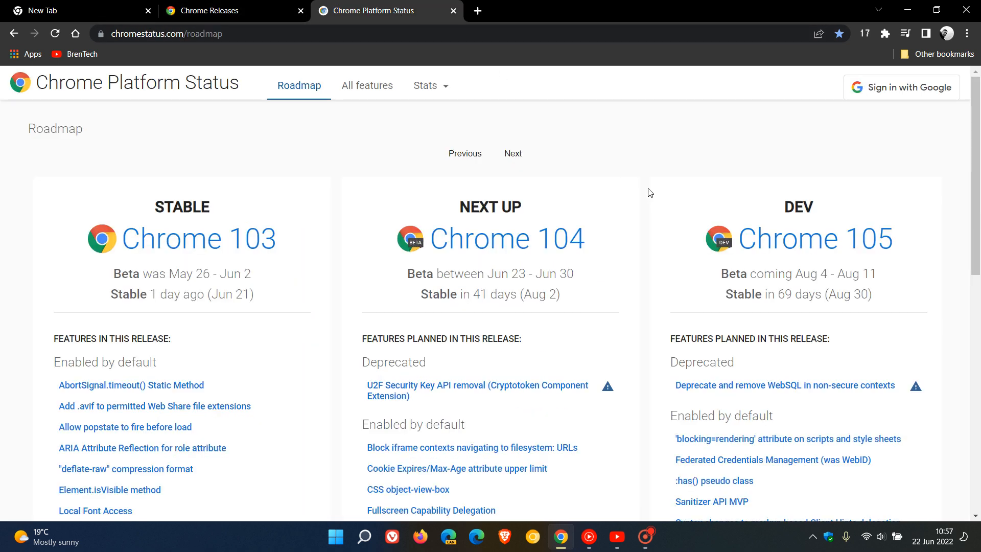
{"action": "scroll", "scroll_direction": "down", "scroll_amount": 3}
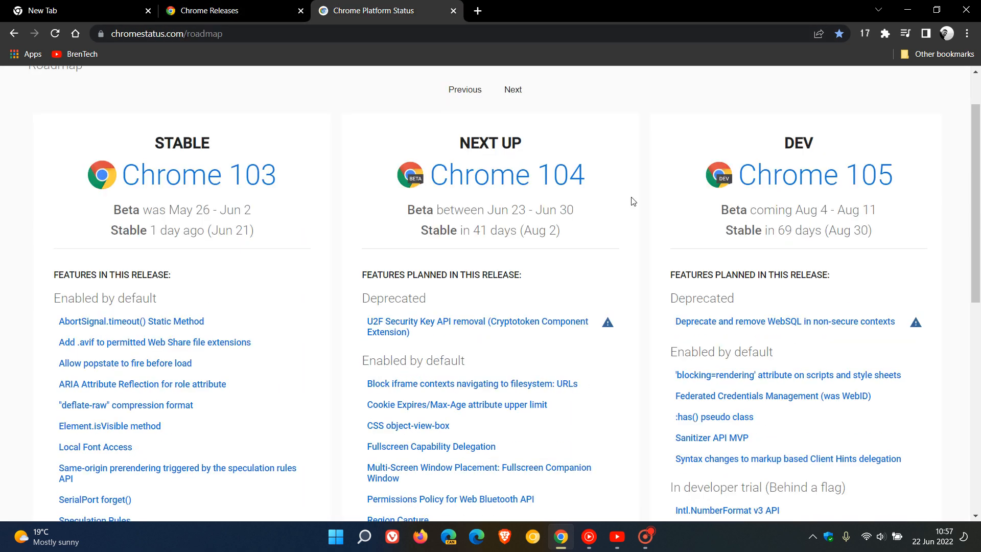
{"action": "mouse_move", "coordinate": [509, 245]}
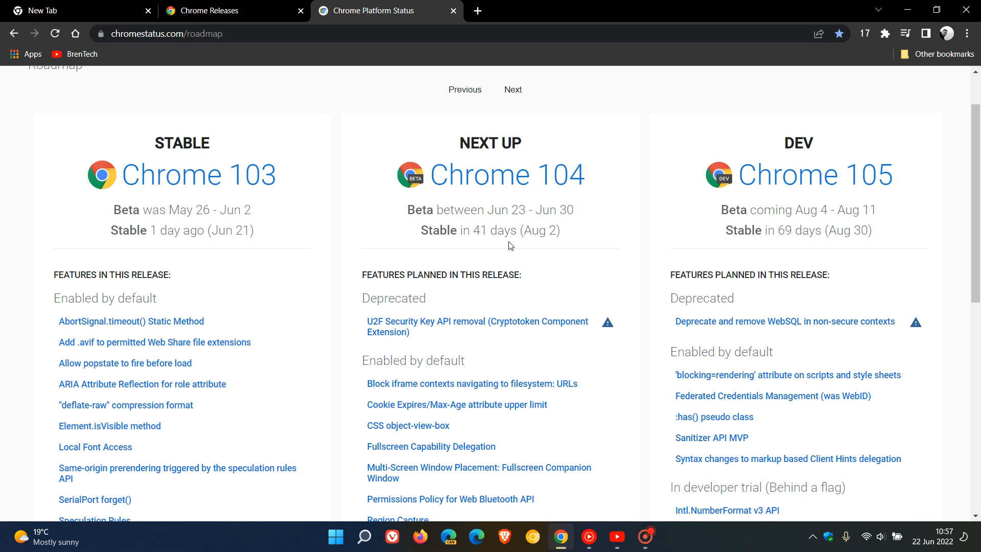
{"action": "mouse_move", "coordinate": [540, 246]}
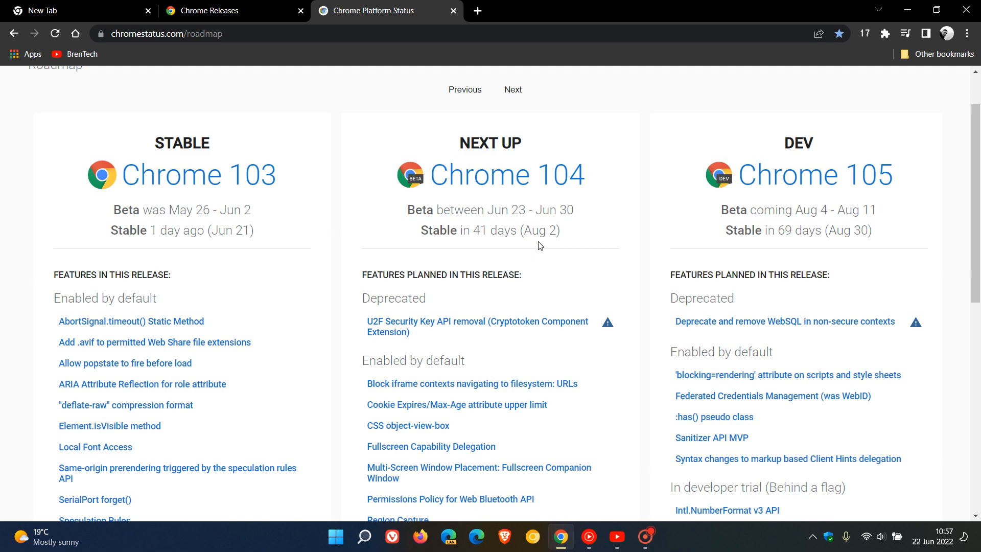
{"action": "mouse_move", "coordinate": [571, 154]}
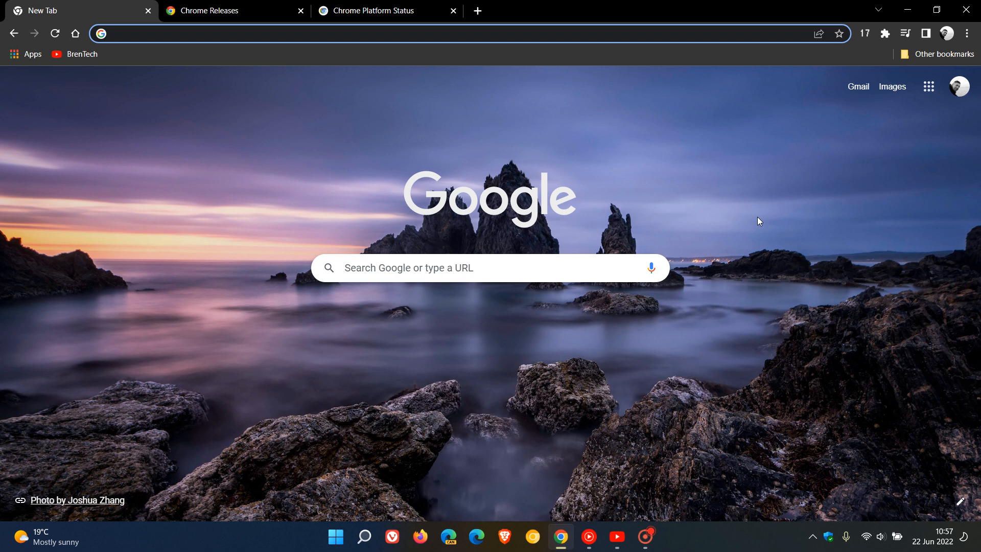
{"action": "mouse_move", "coordinate": [435, 126]}
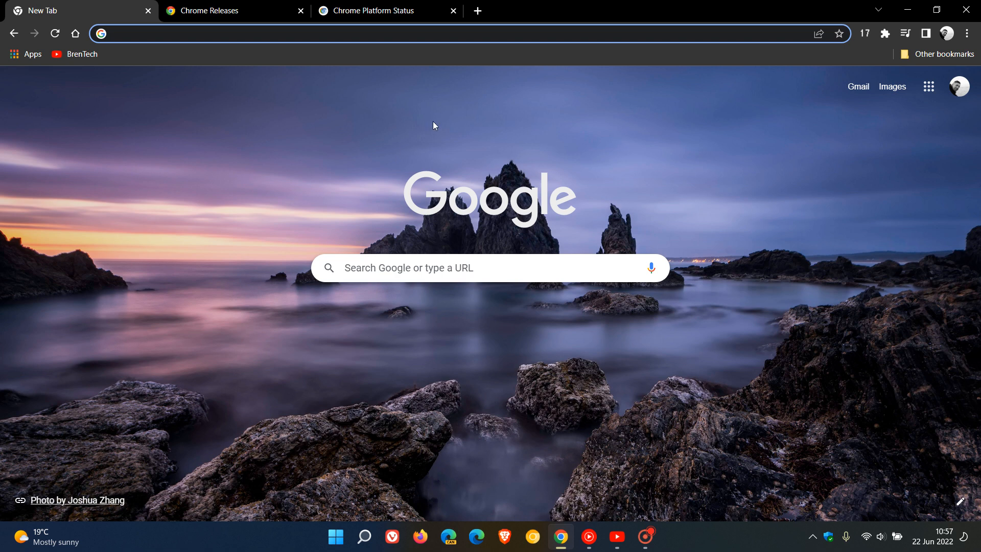
{"action": "mouse_move", "coordinate": [773, 310]}
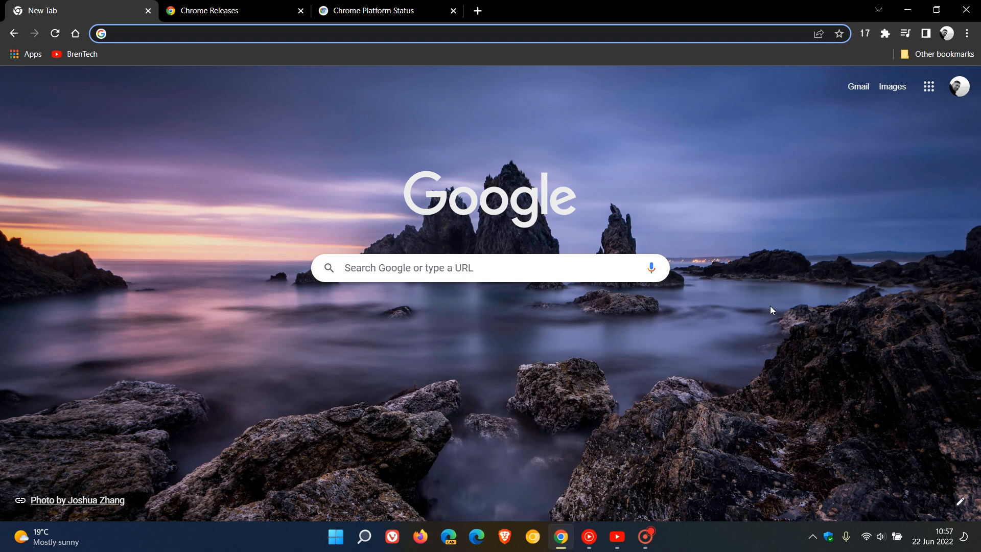